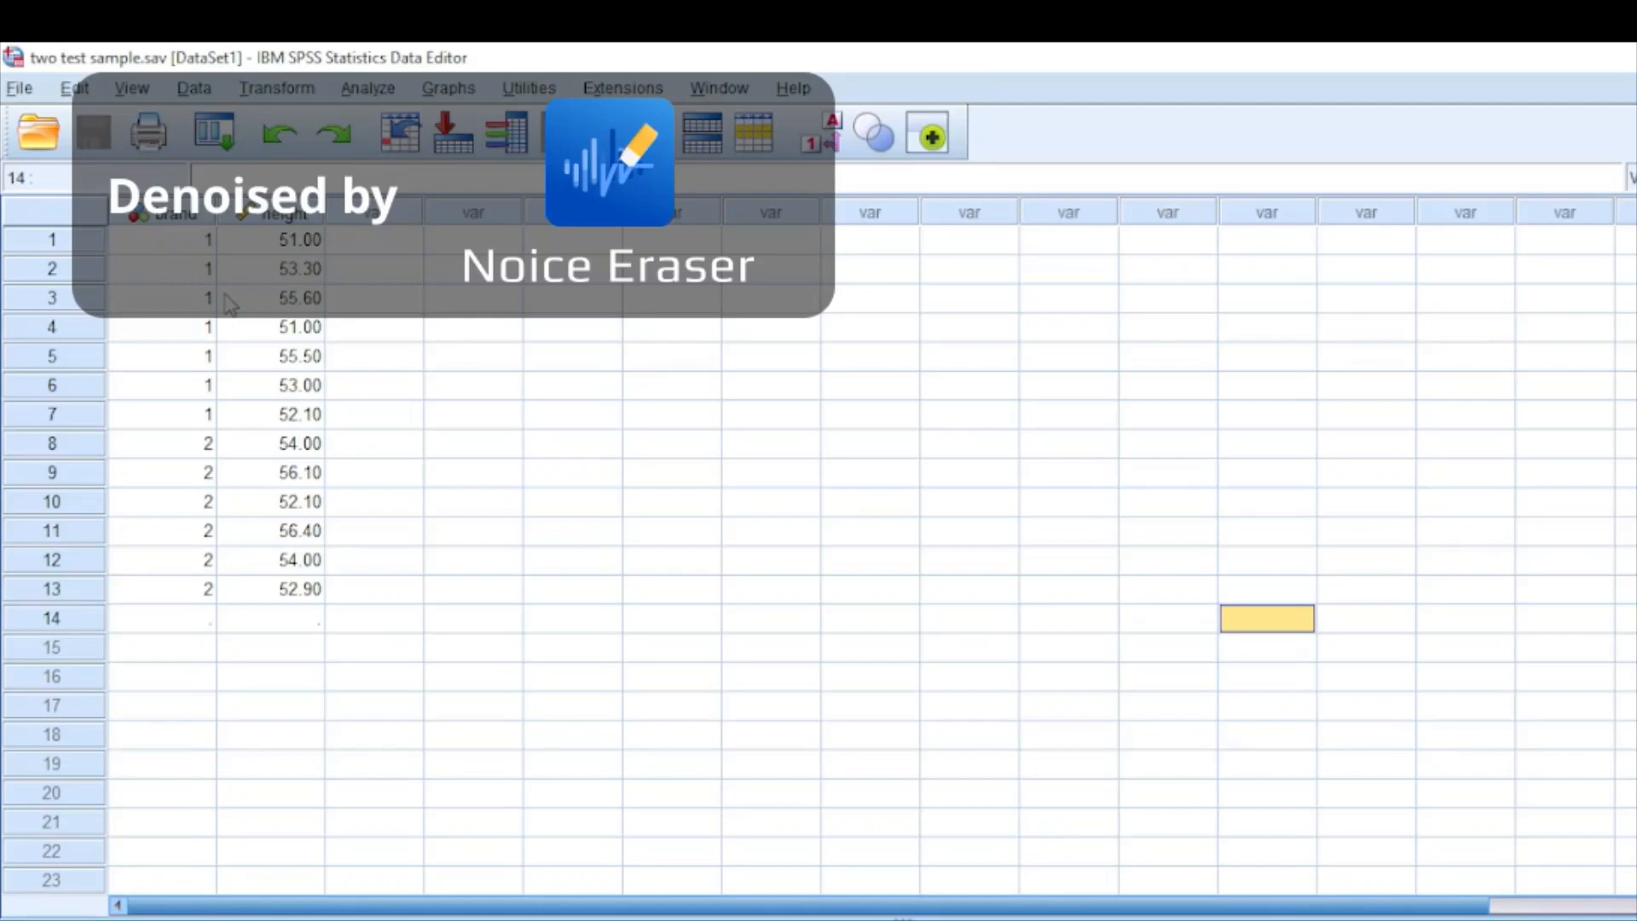
mouse_move(203, 269)
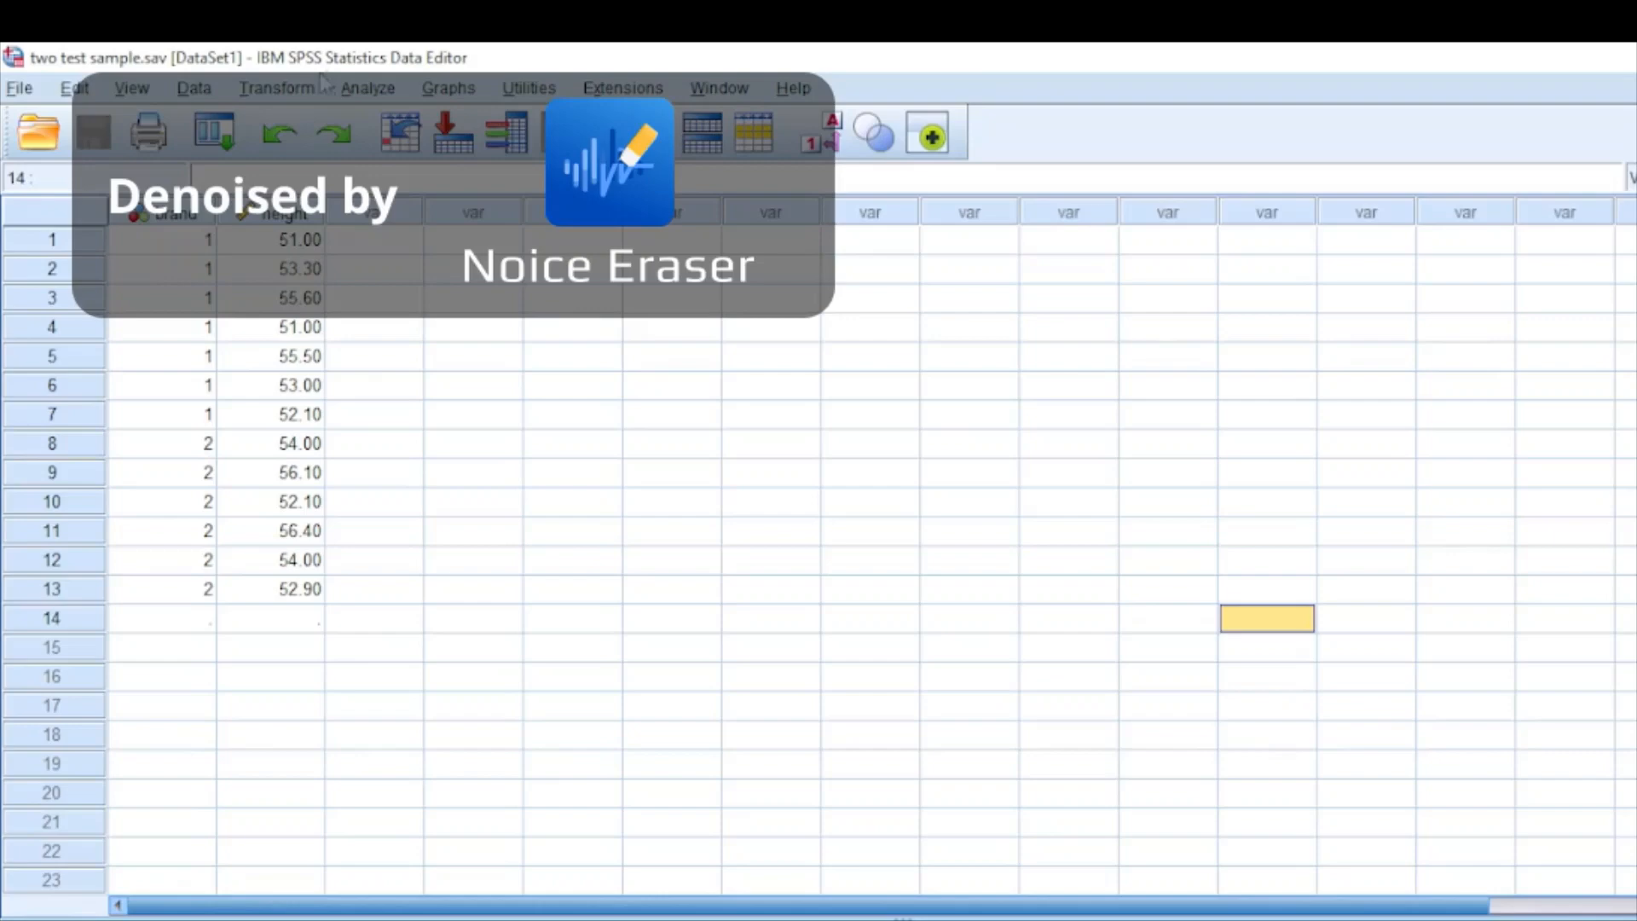
Open the Analyze menu to reach the Compare Means procedures
click(369, 87)
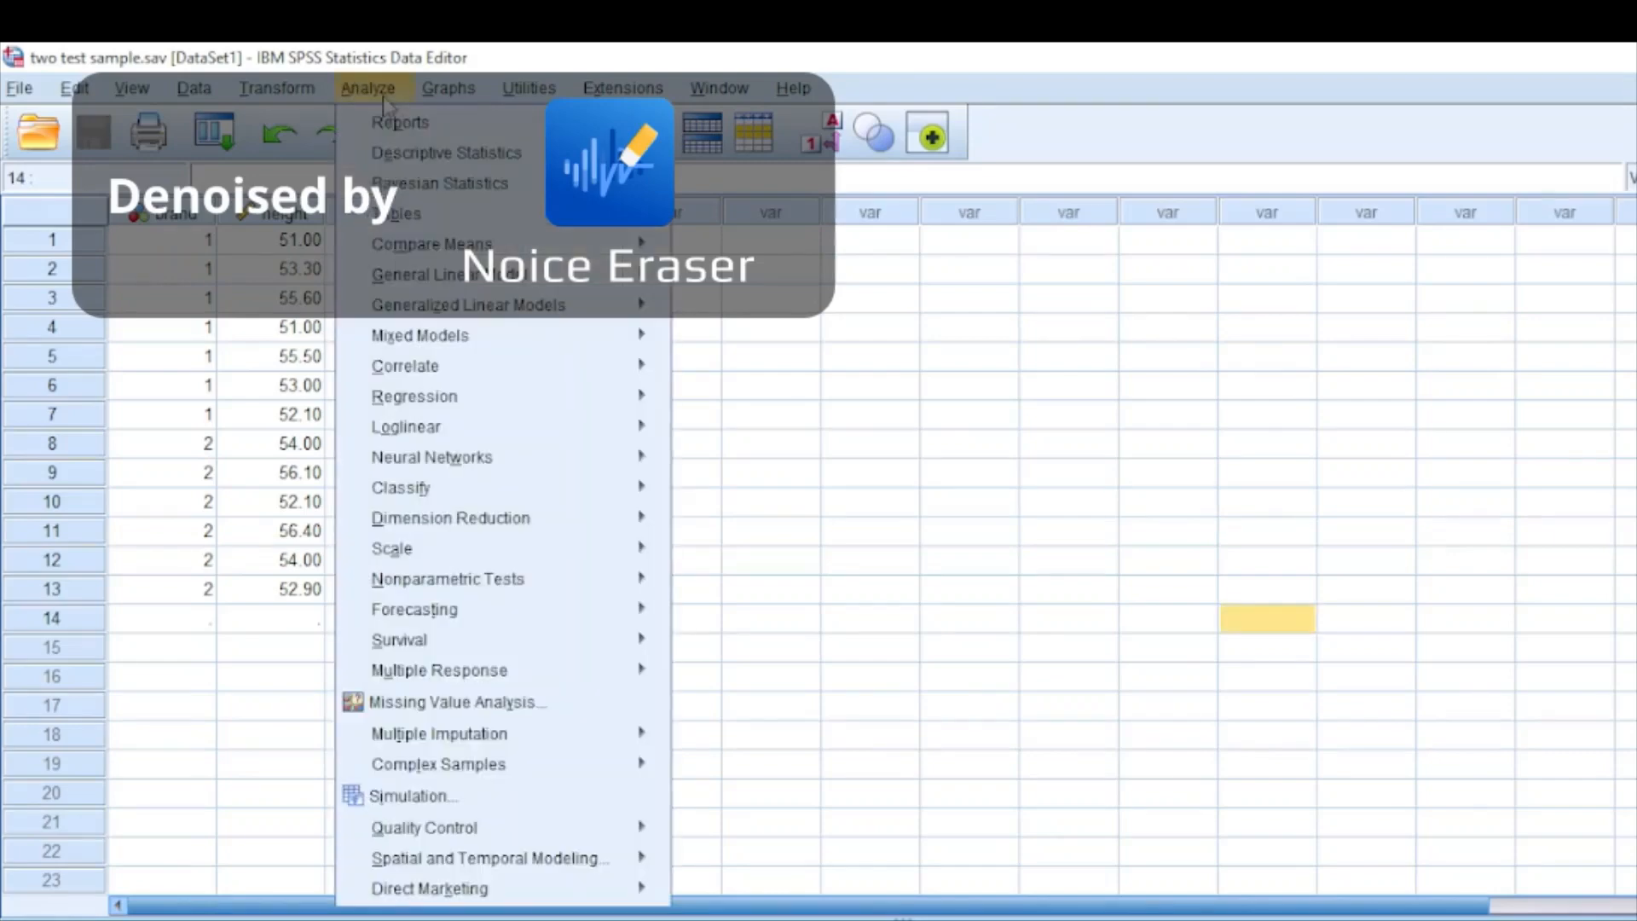
mouse_move(432, 243)
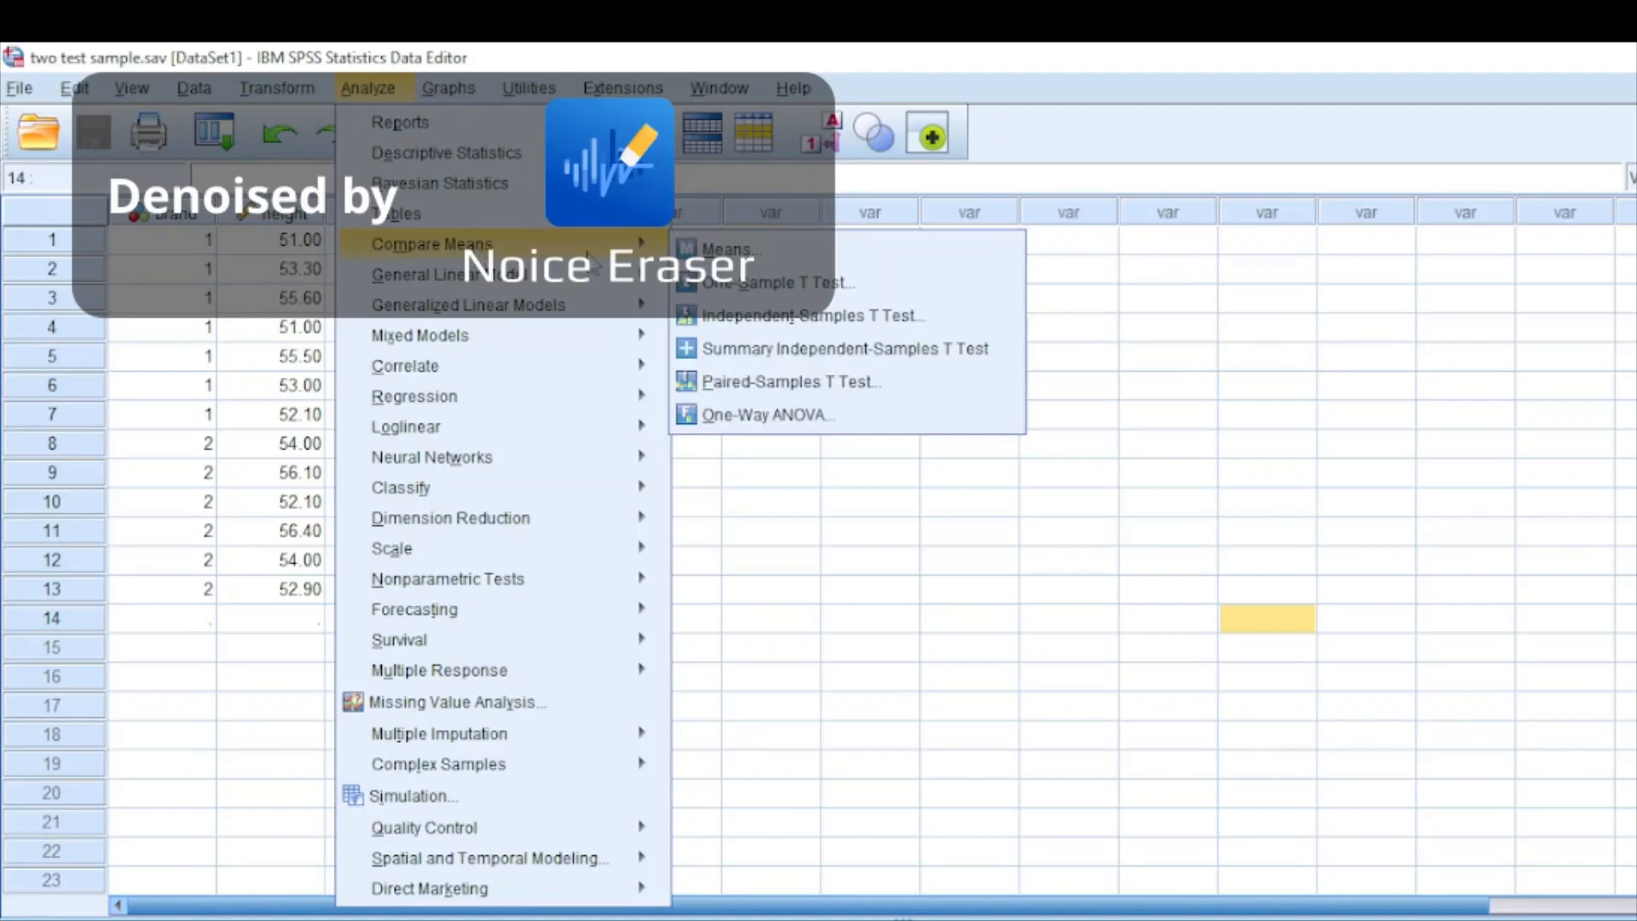
mouse_move(778, 282)
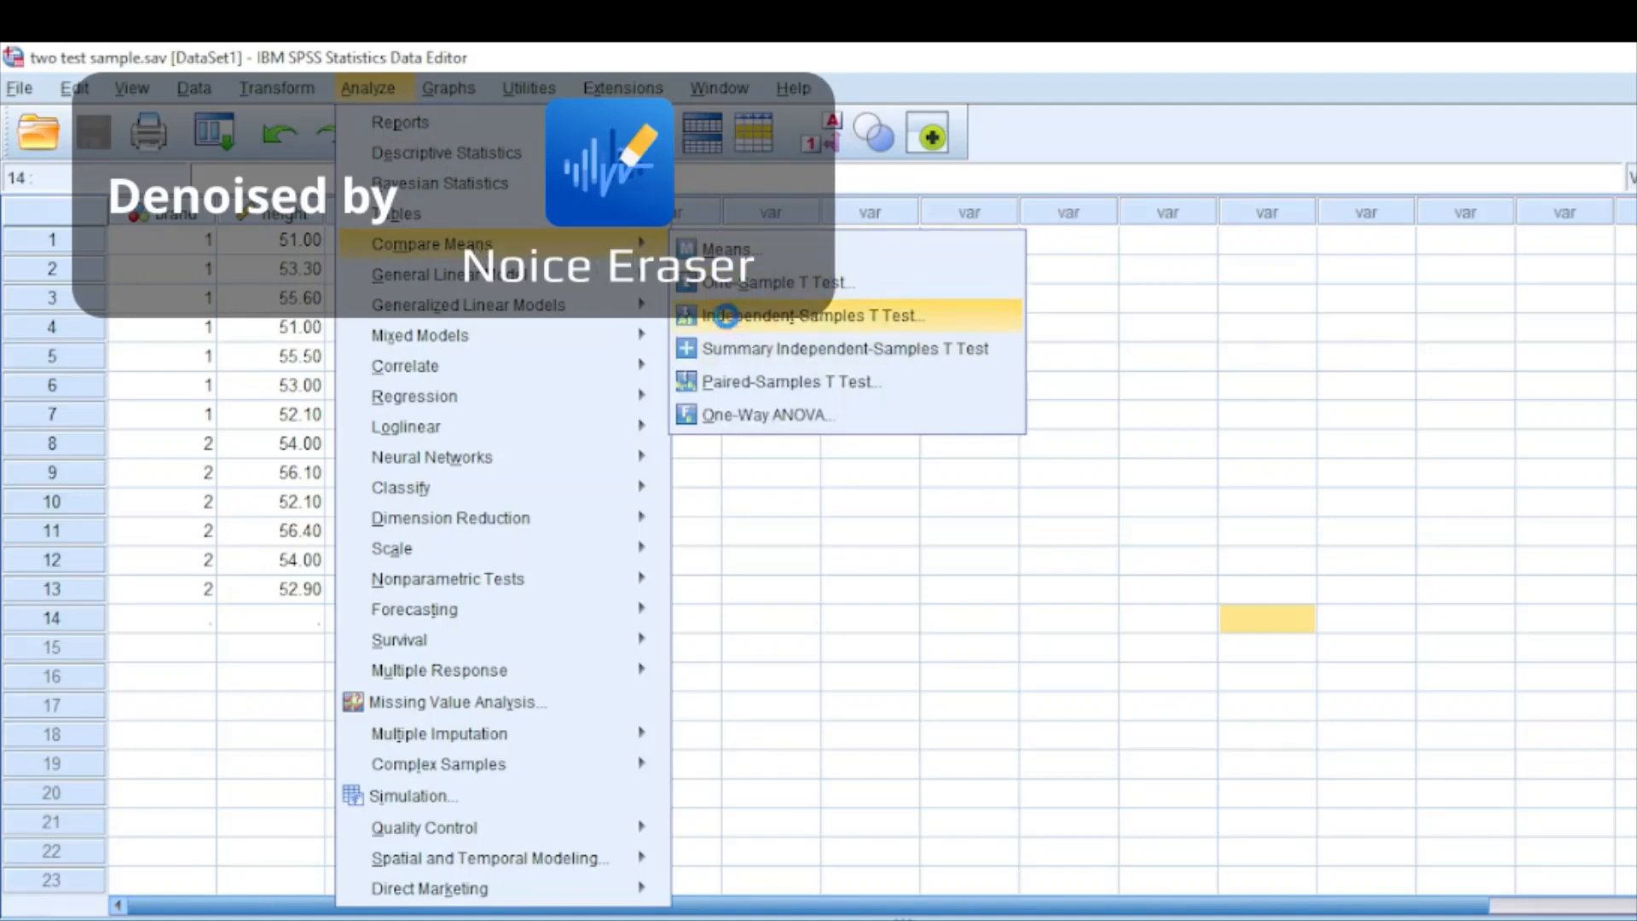
Start an Independent-Samples T Test with height as test variable and brand as grouping variable
click(813, 315)
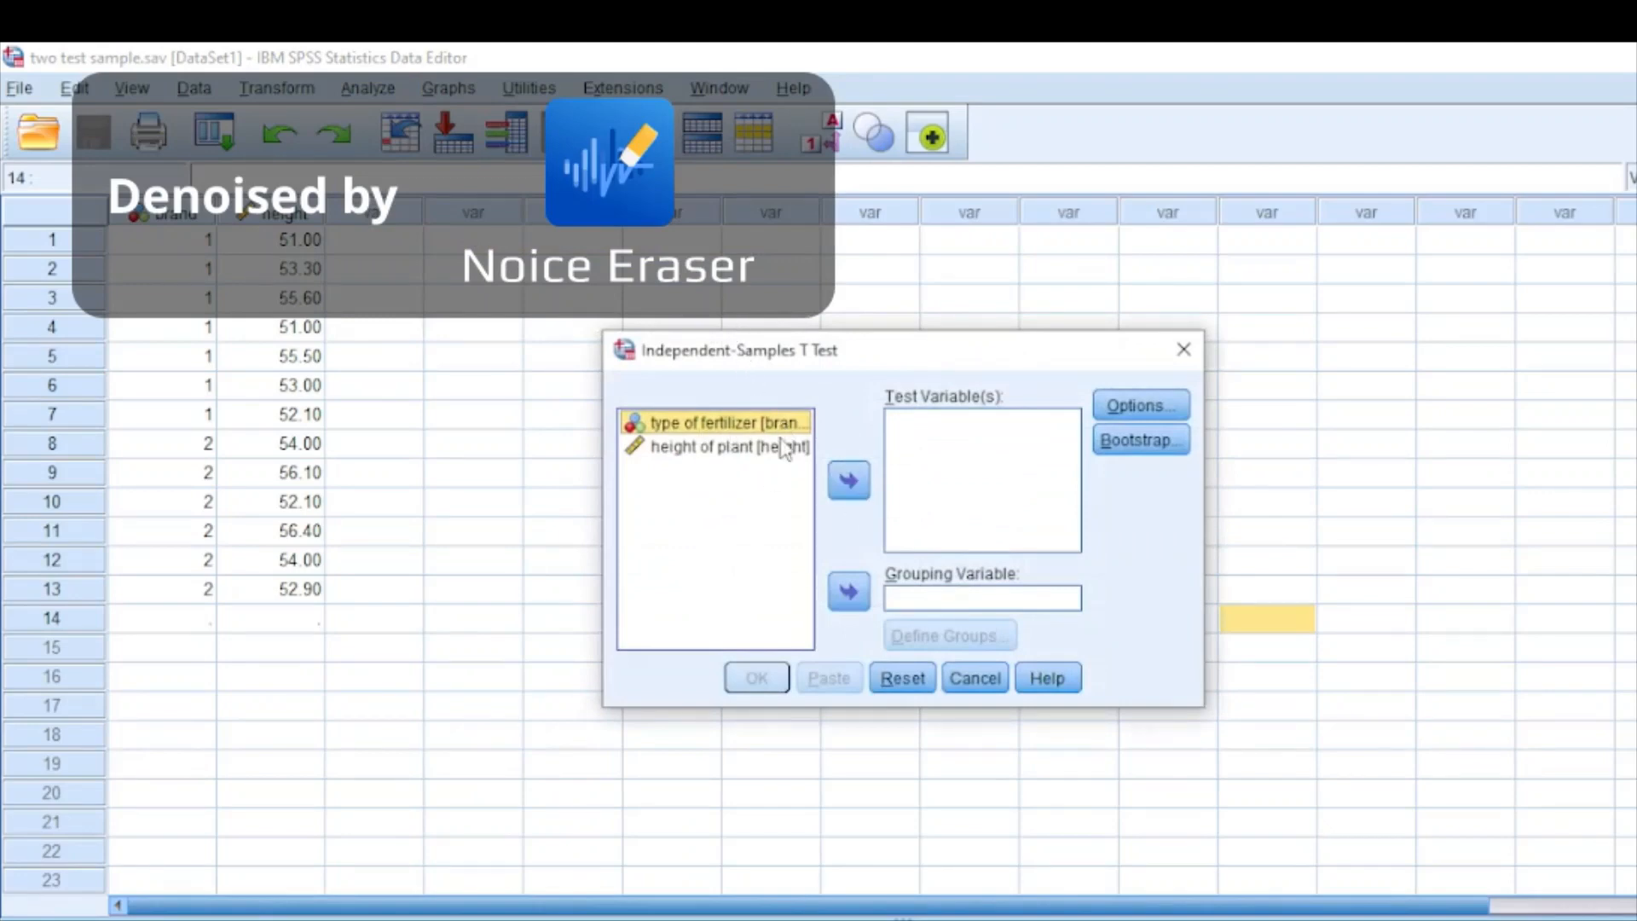
click(727, 445)
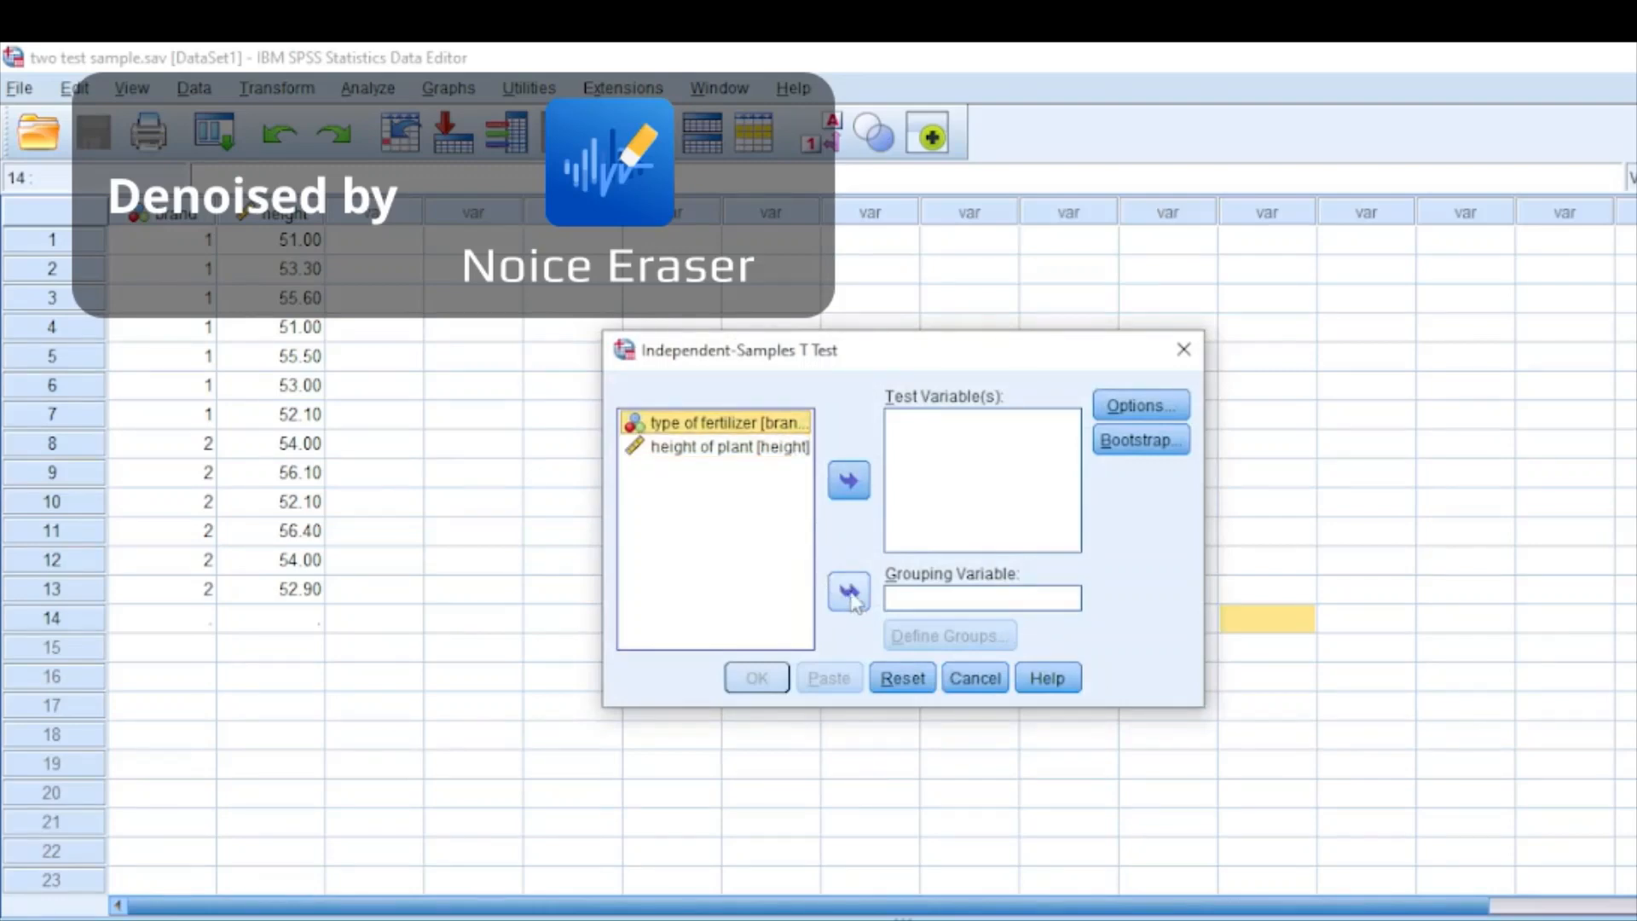
click(849, 591)
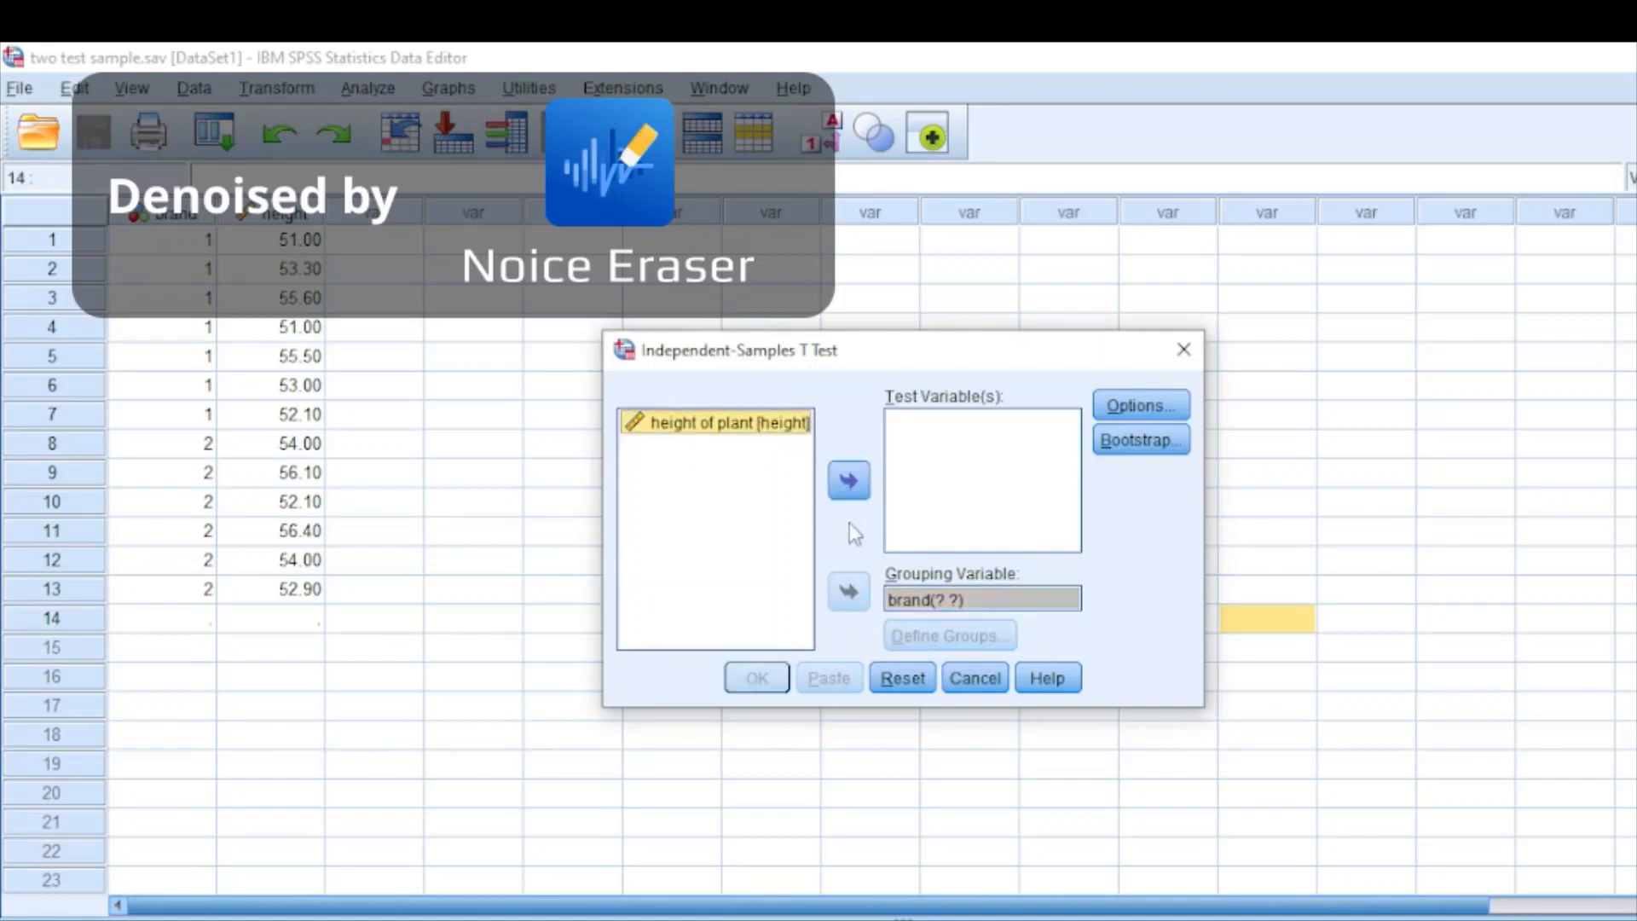
click(849, 480)
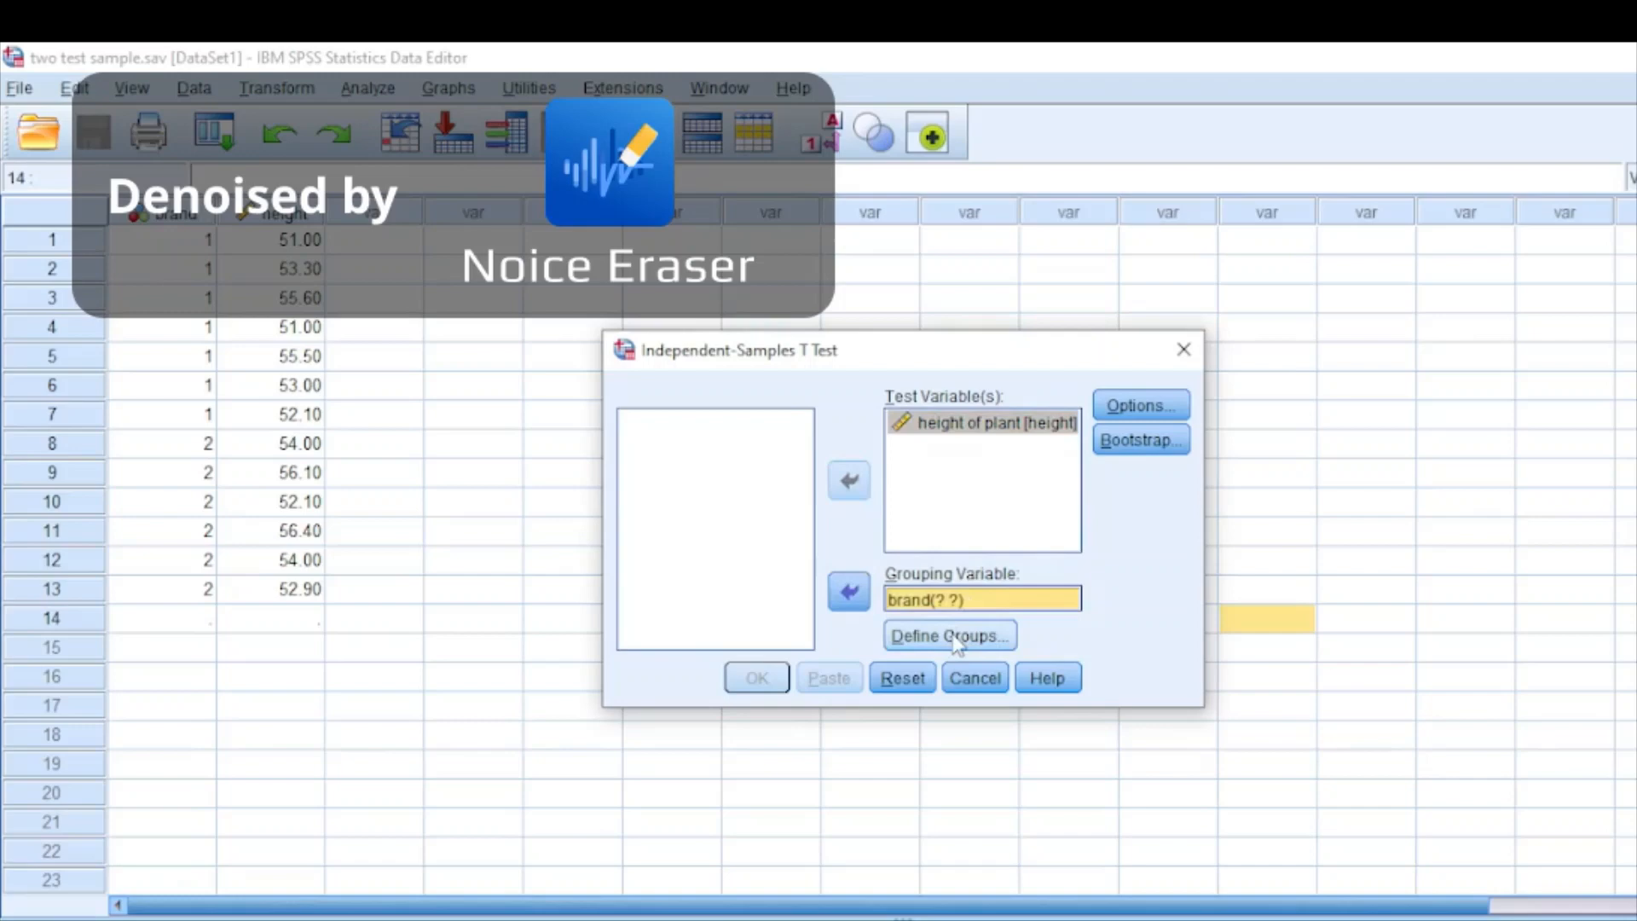
click(945, 636)
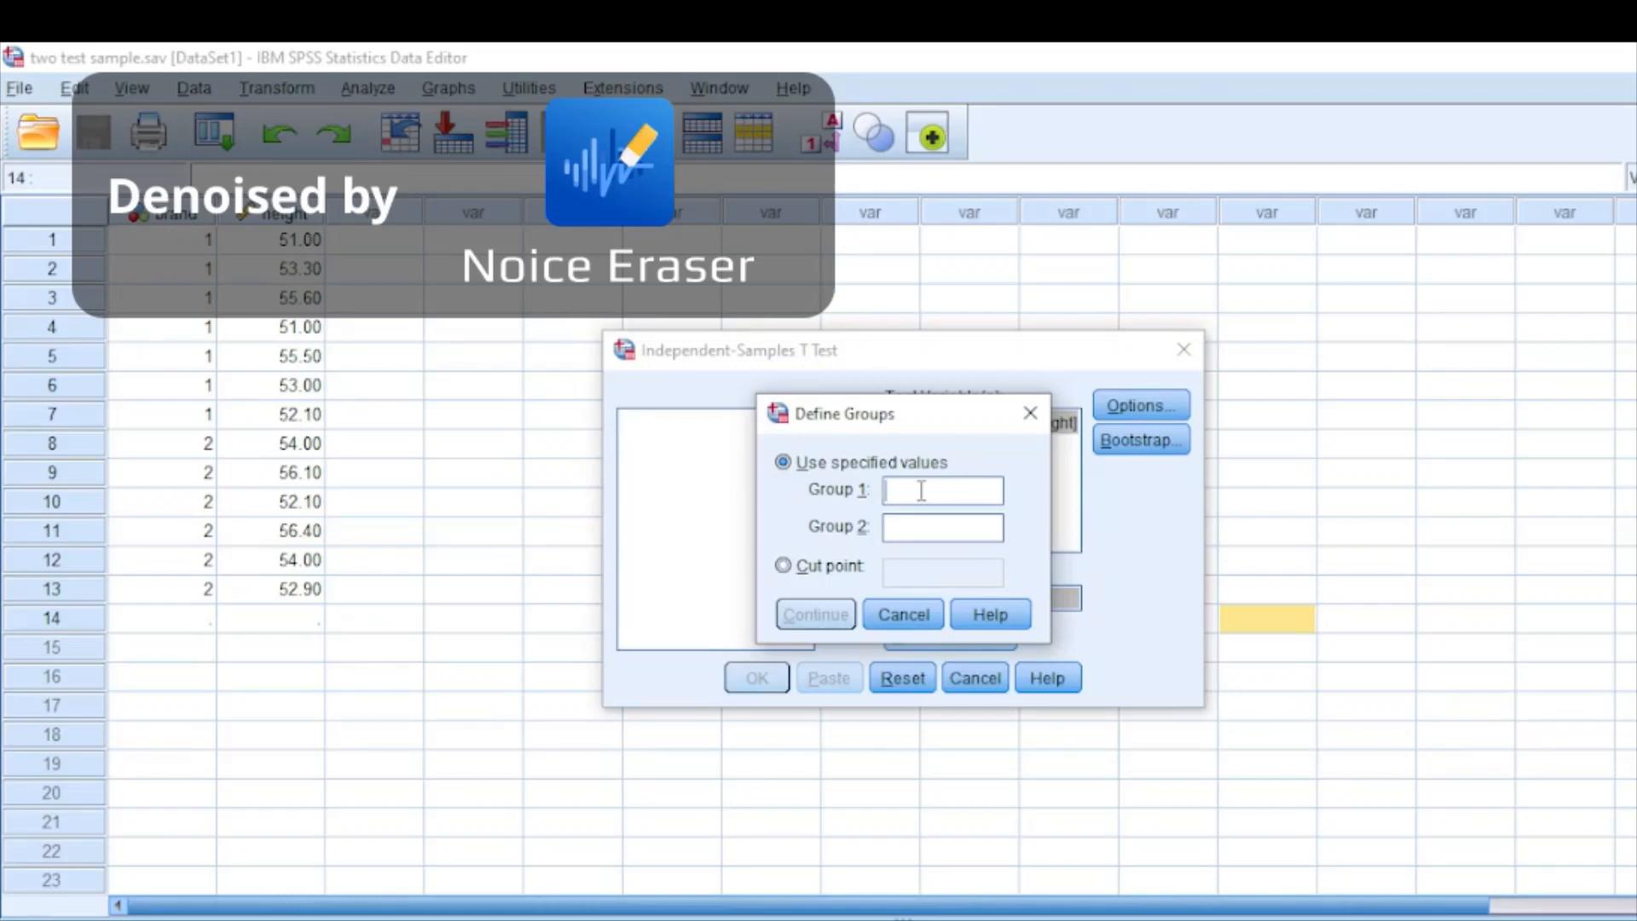
Enter group codes 1 and 2 for the brand groups and continue
text(1)
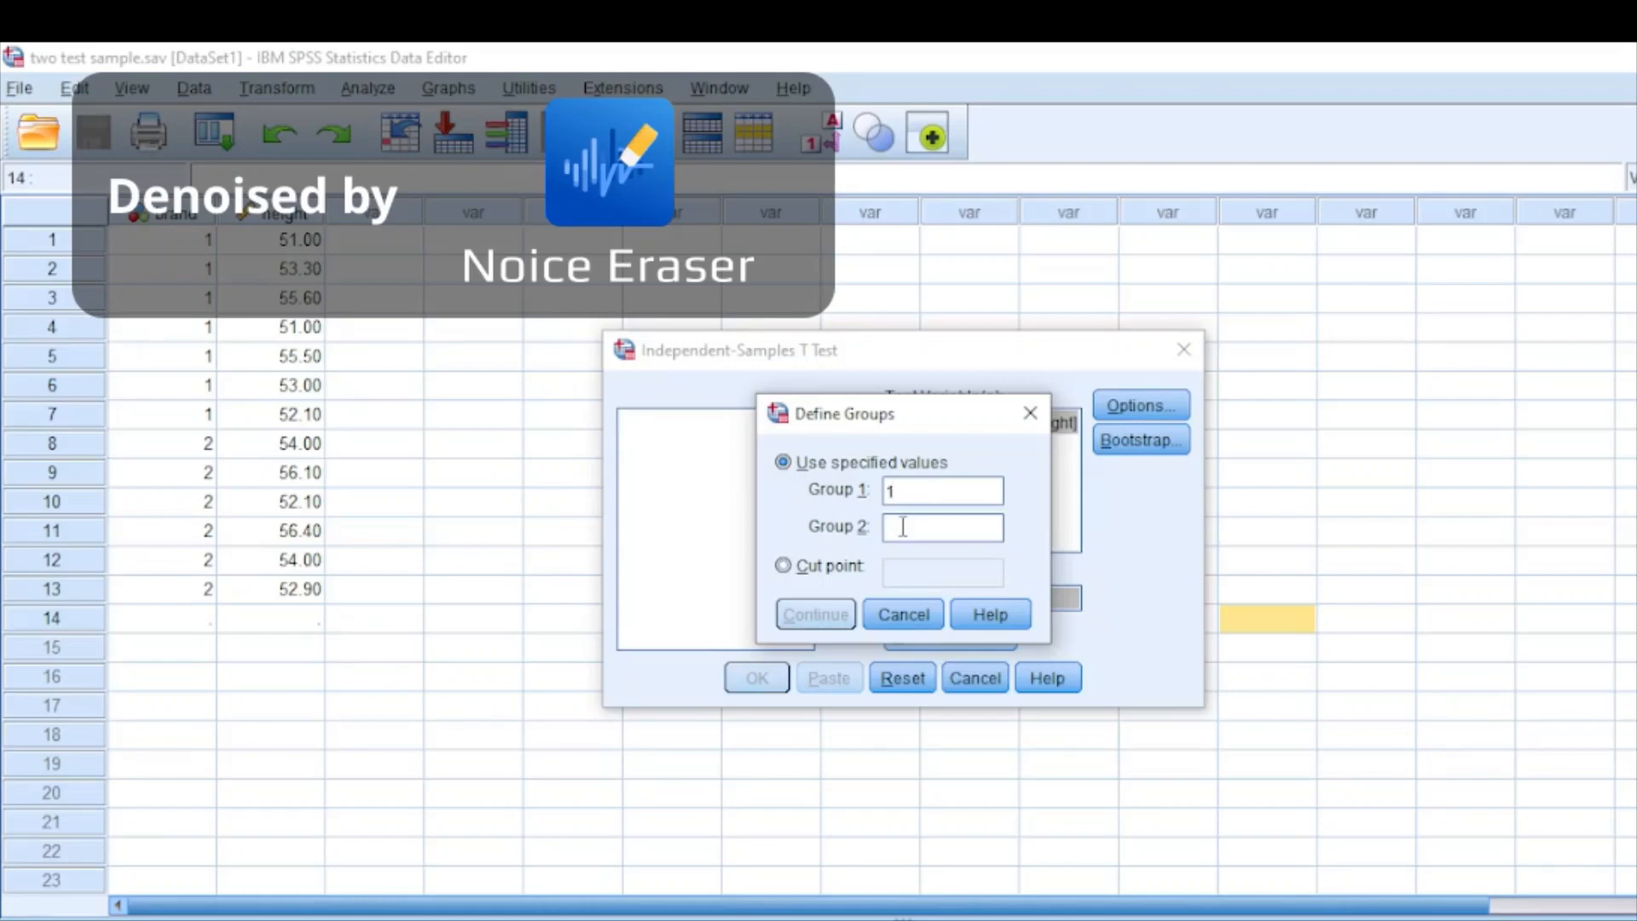
text(2)
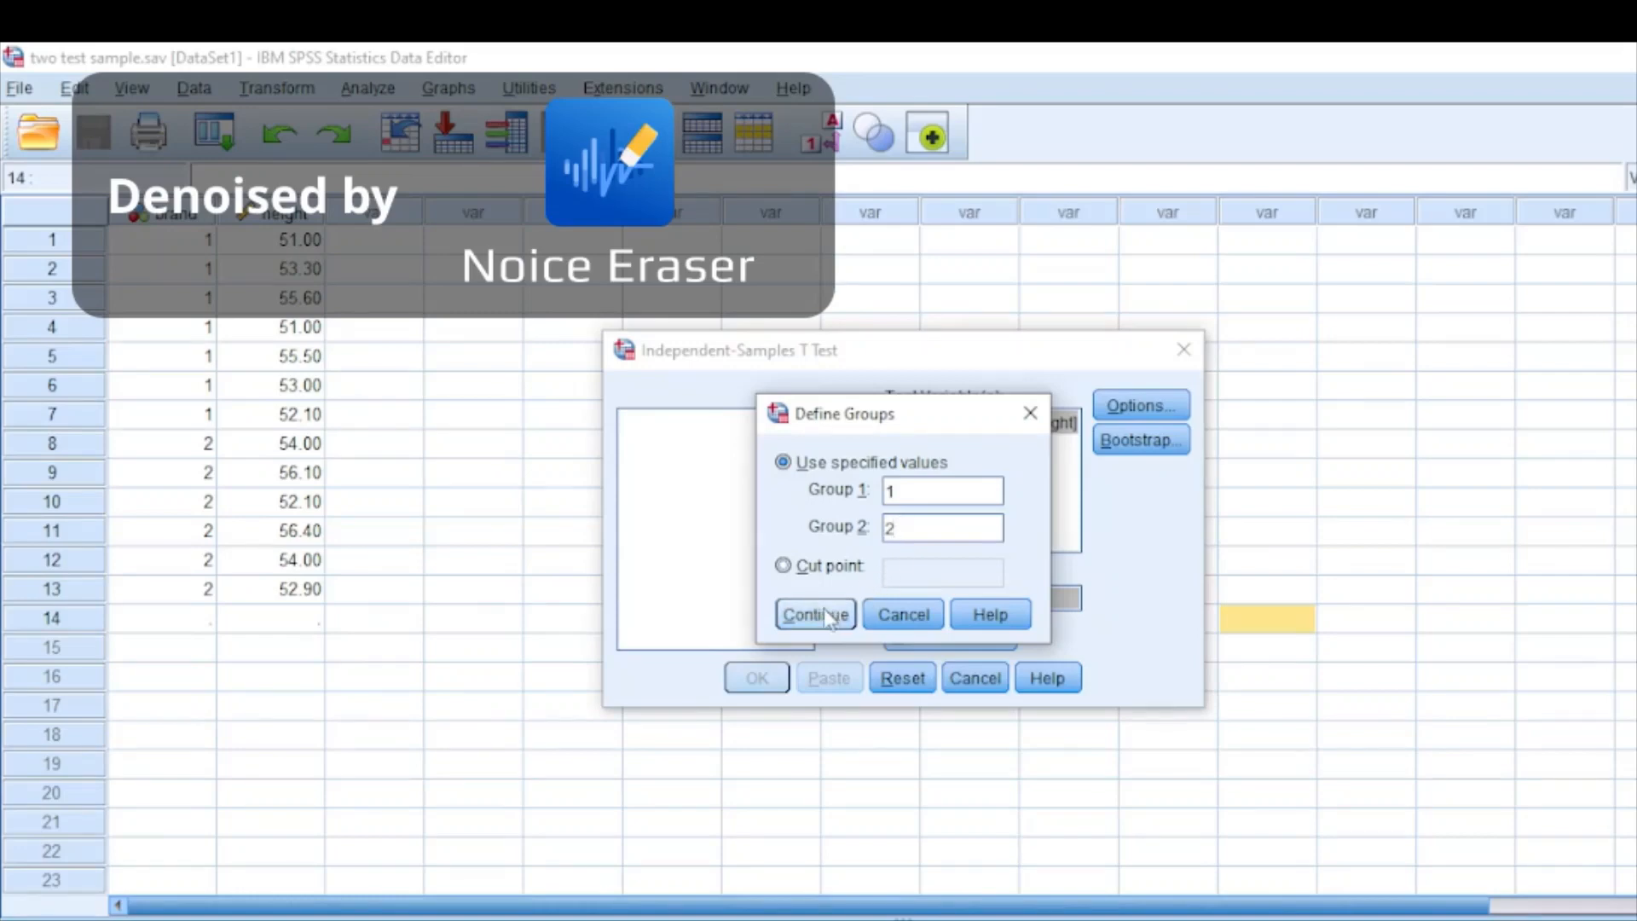
click(815, 614)
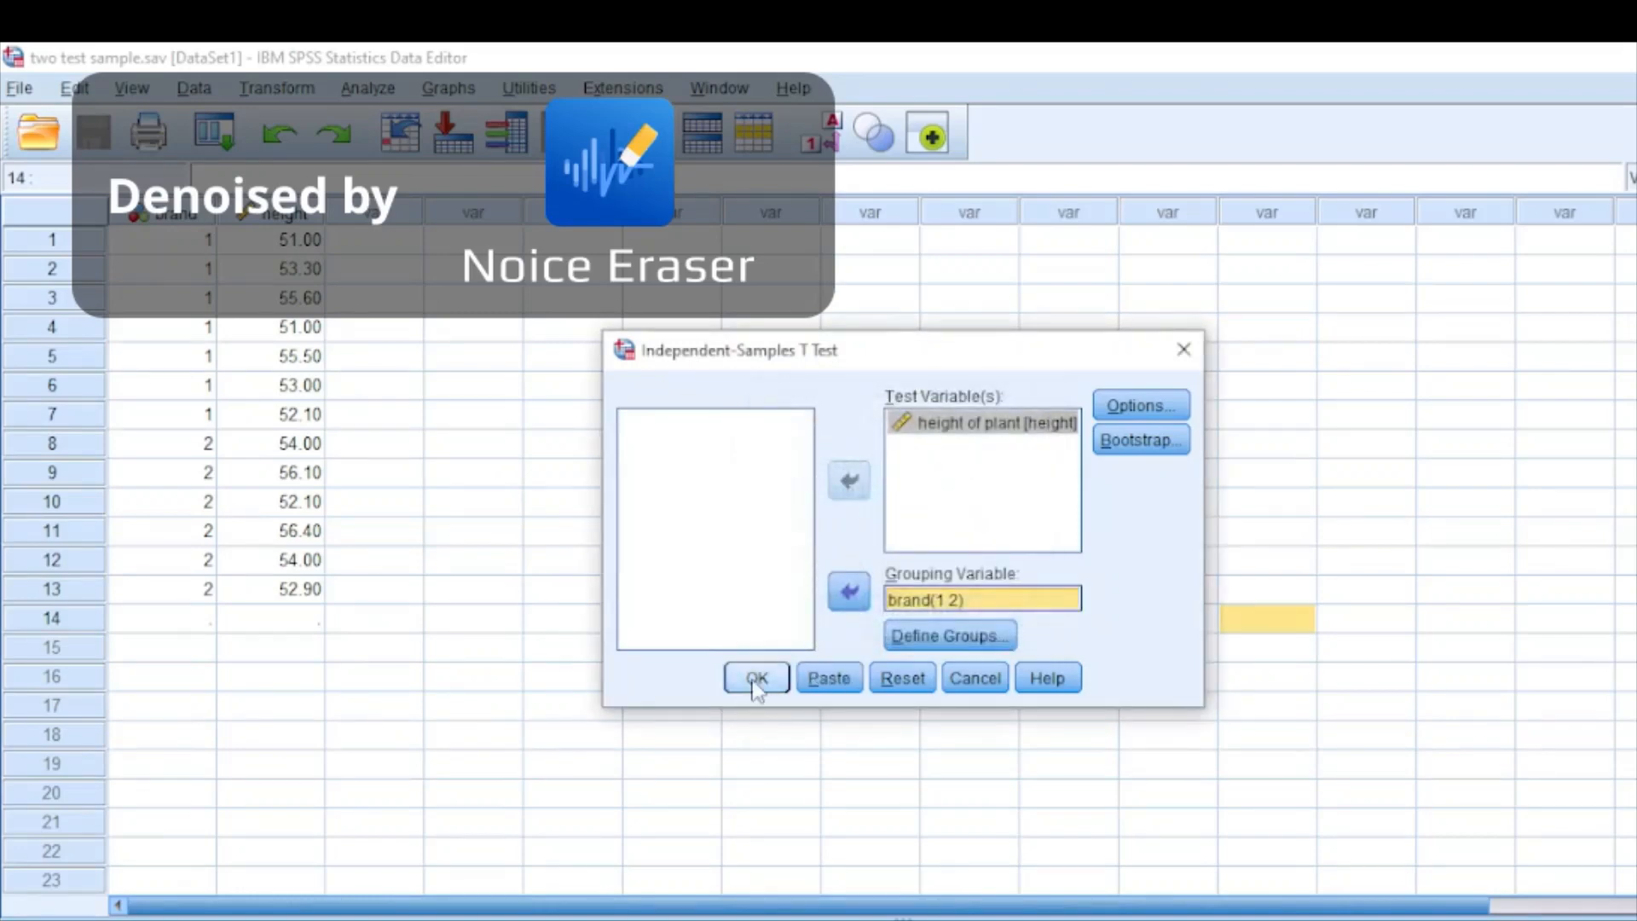
click(756, 678)
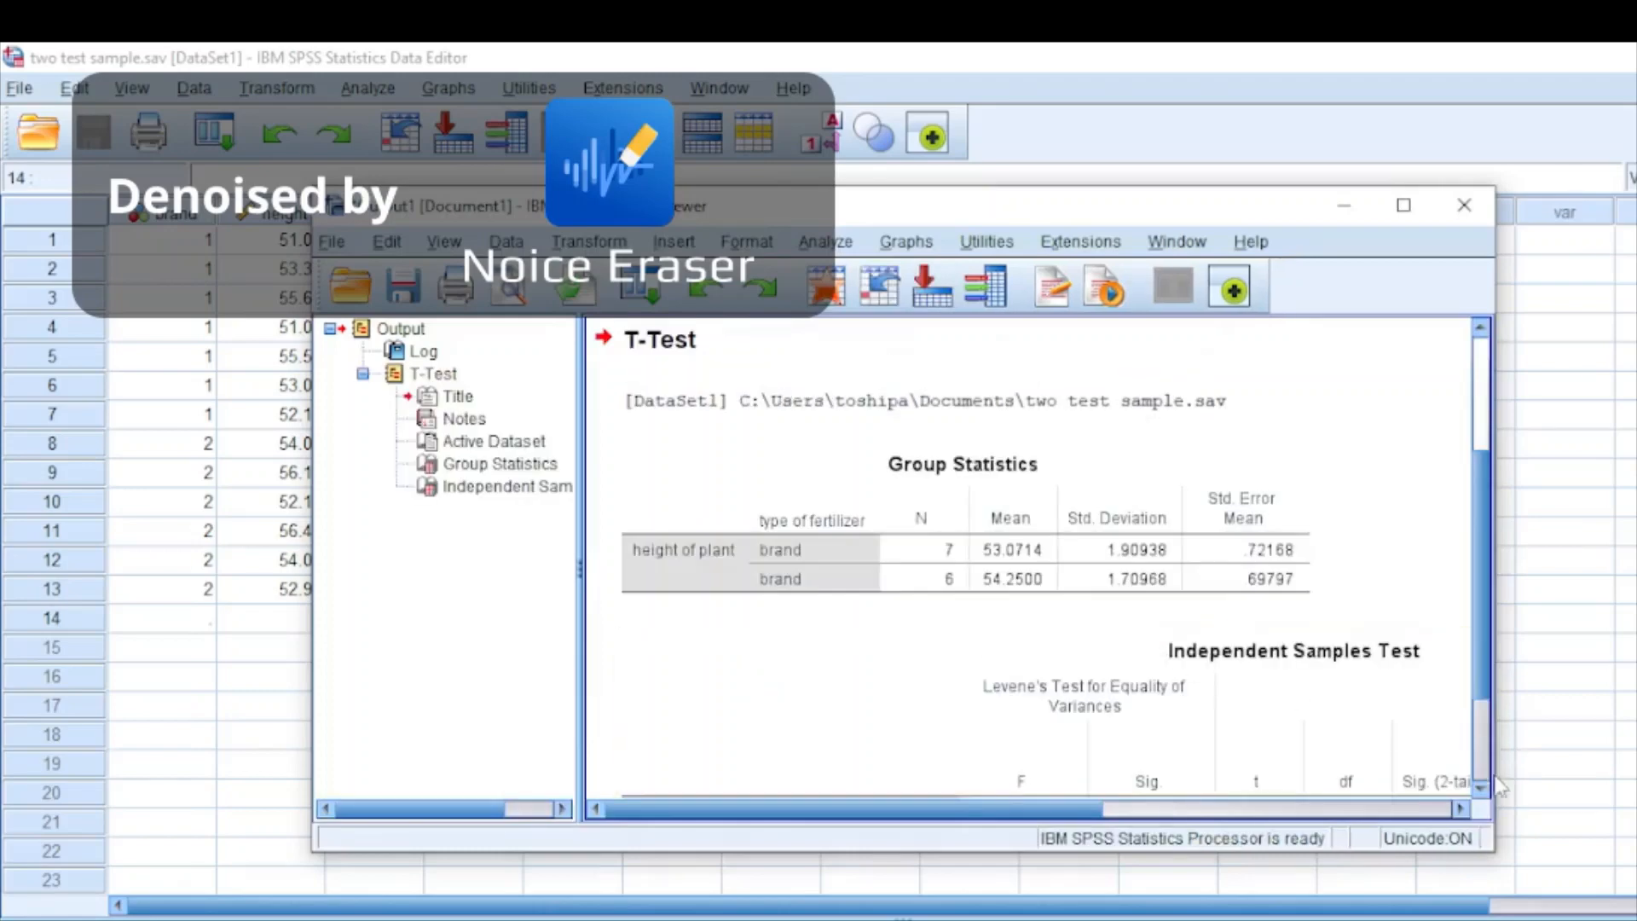
click(1404, 205)
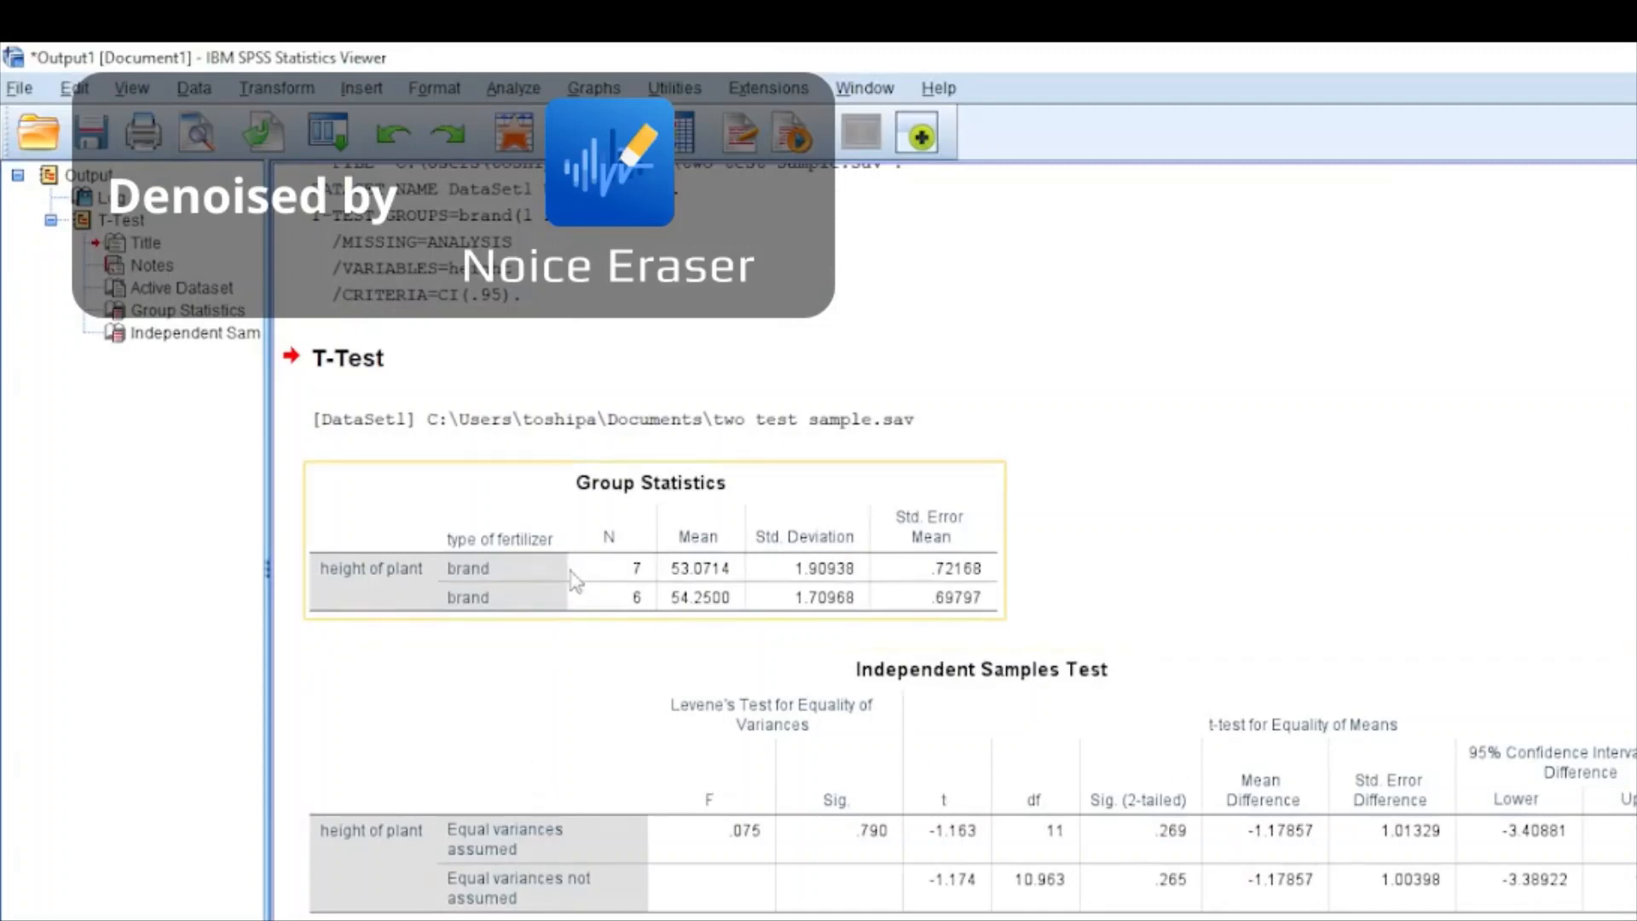
mouse_move(694, 572)
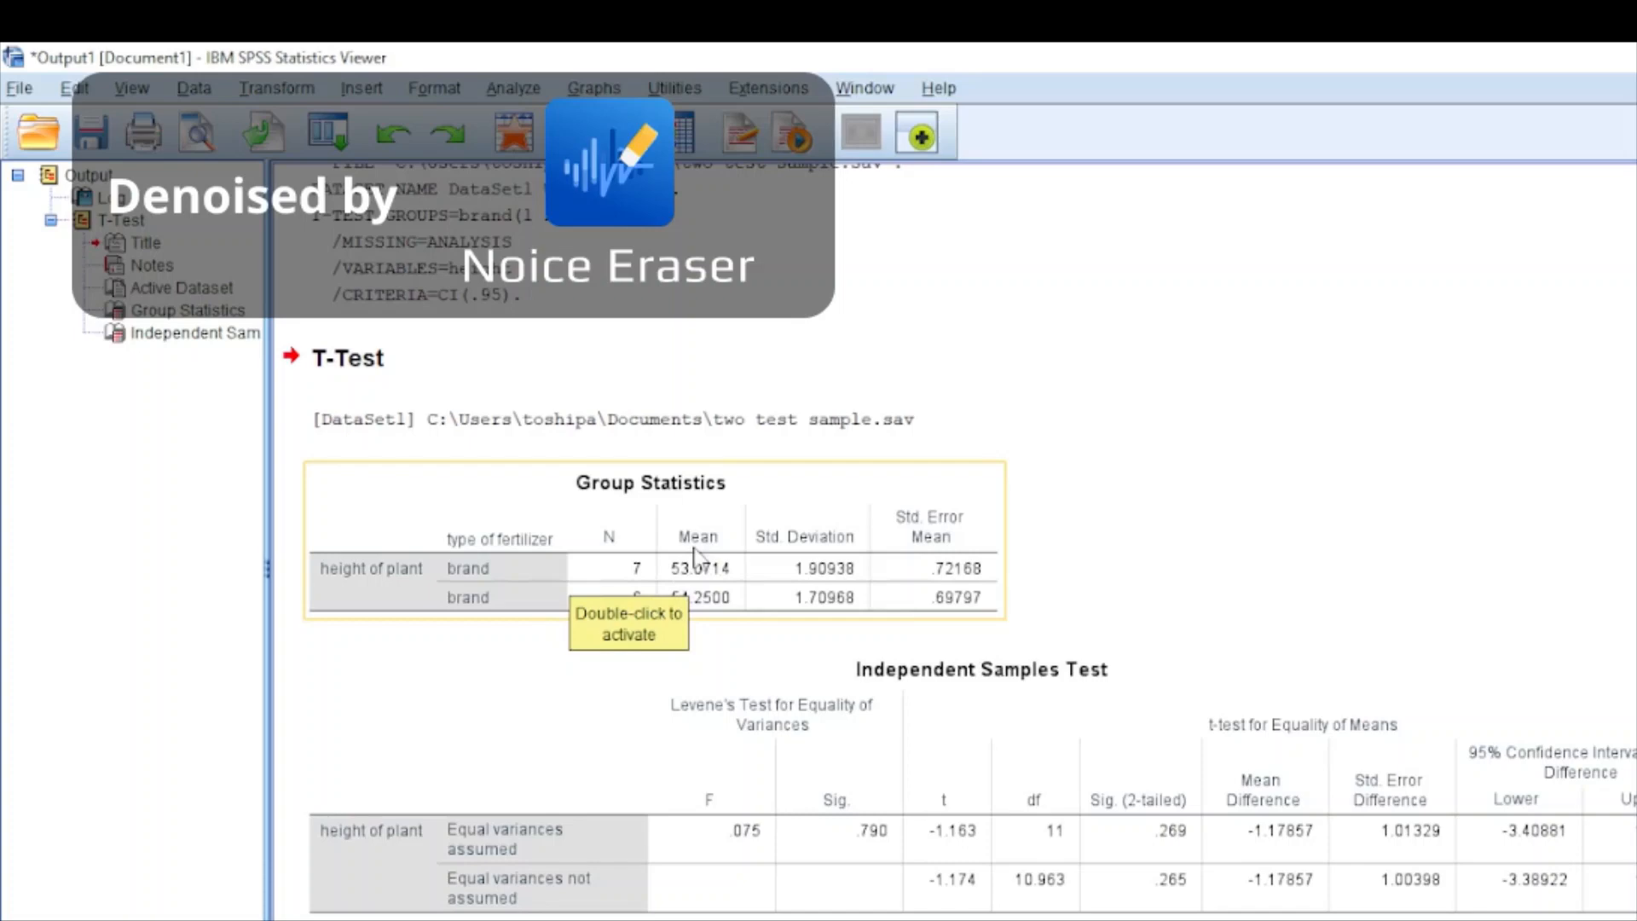
mouse_move(697, 591)
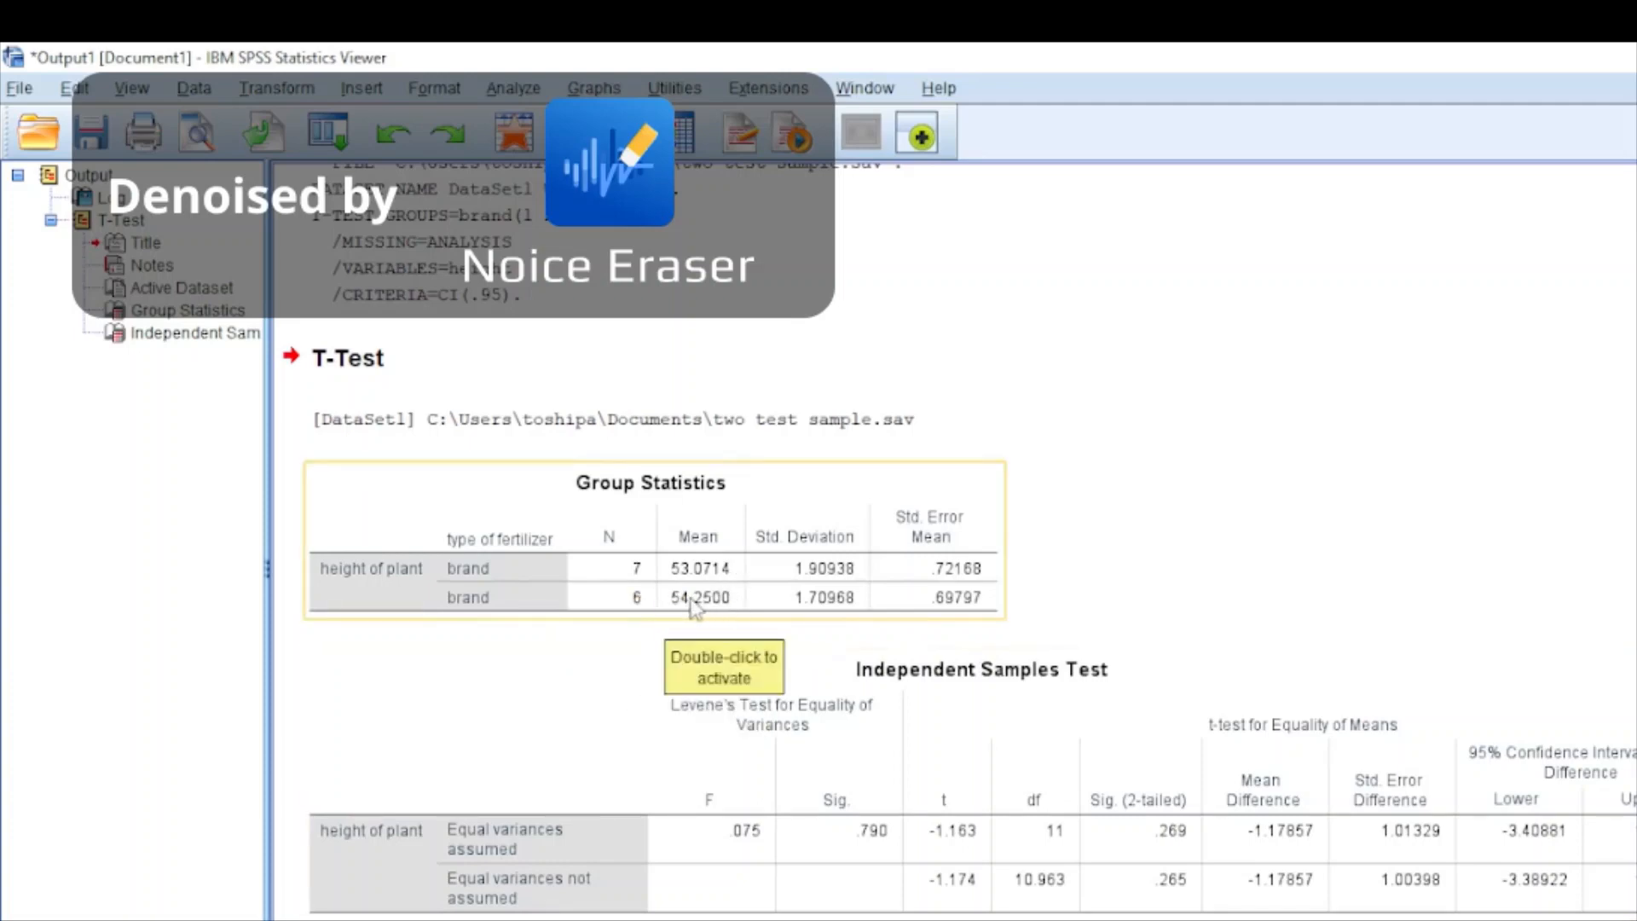
mouse_move(710, 616)
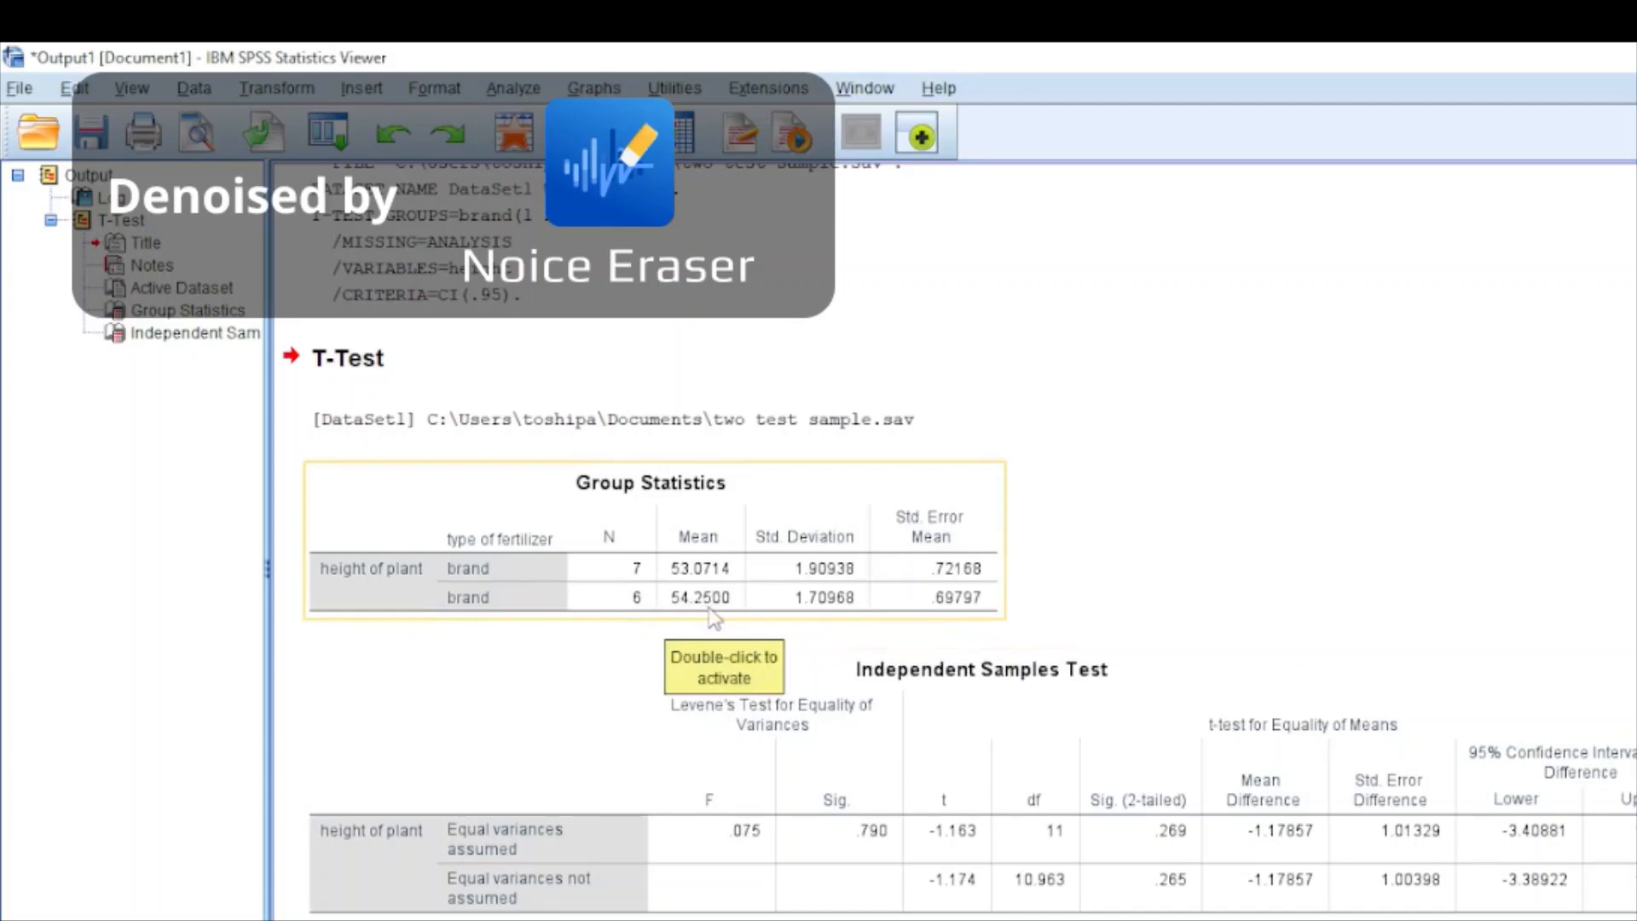
mouse_move(714, 613)
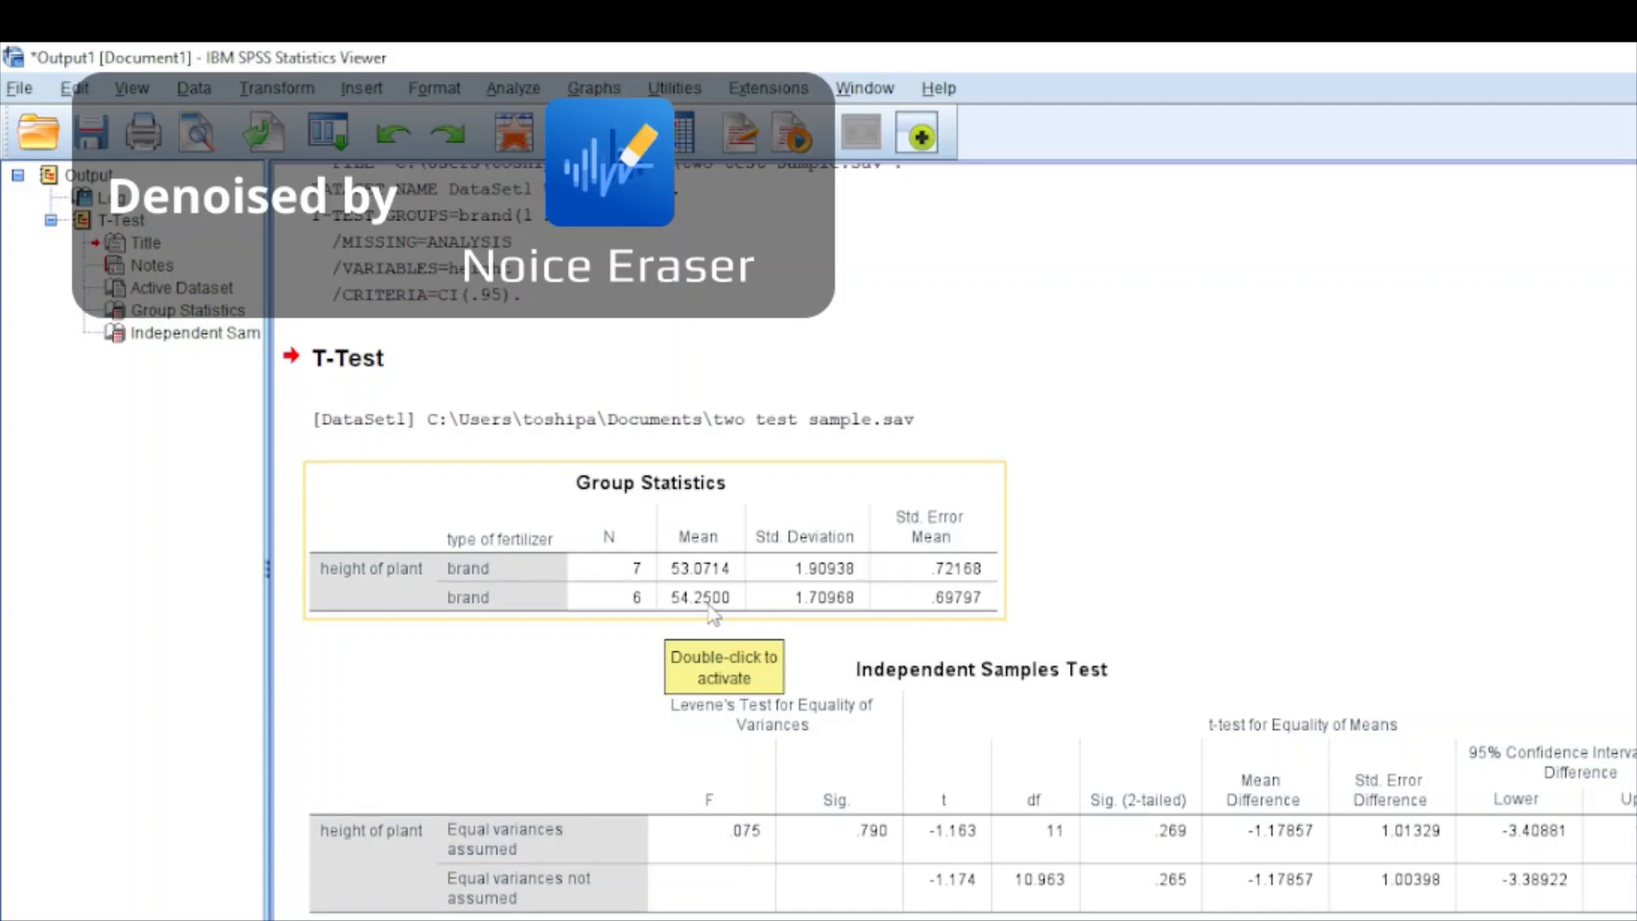
mouse_move(664, 614)
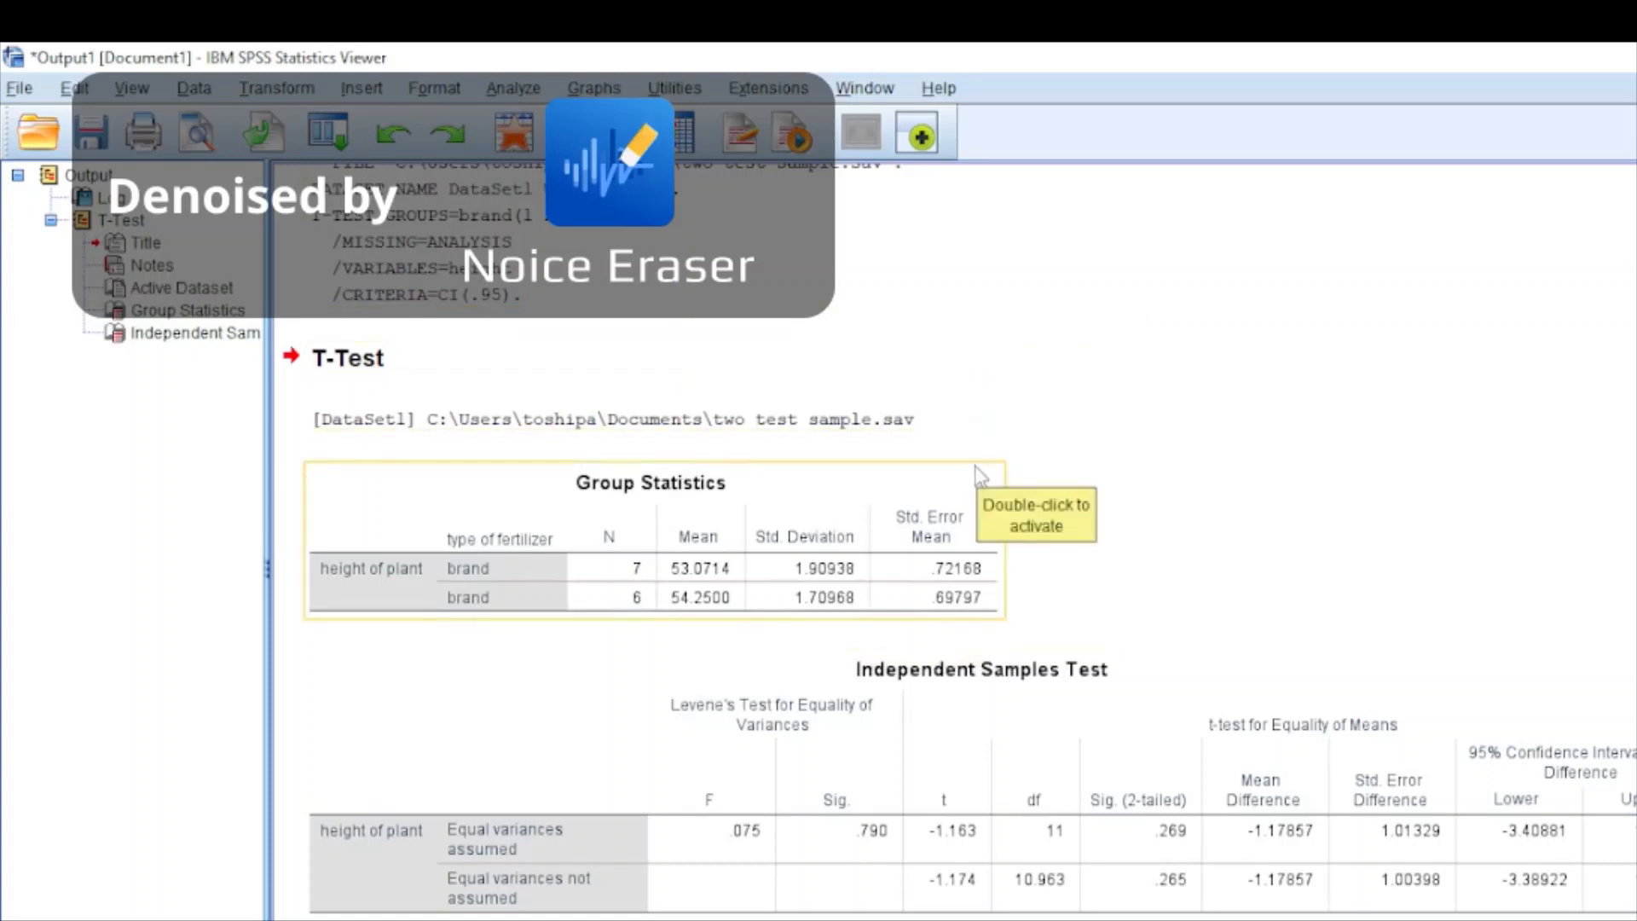
mouse_move(980, 476)
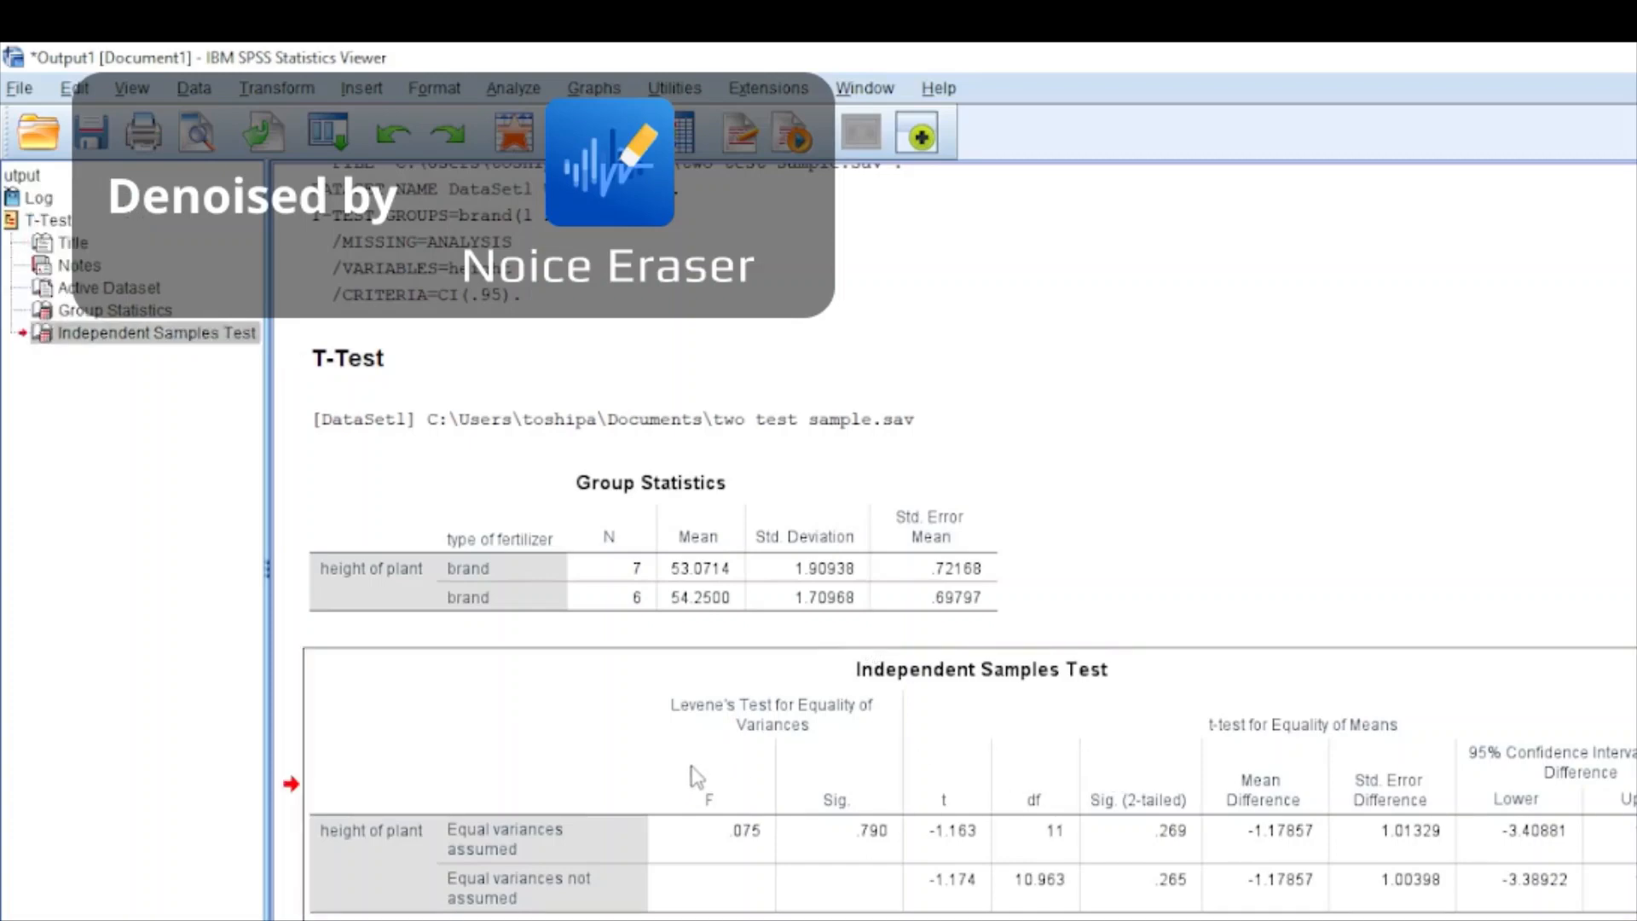
mouse_move(1488, 841)
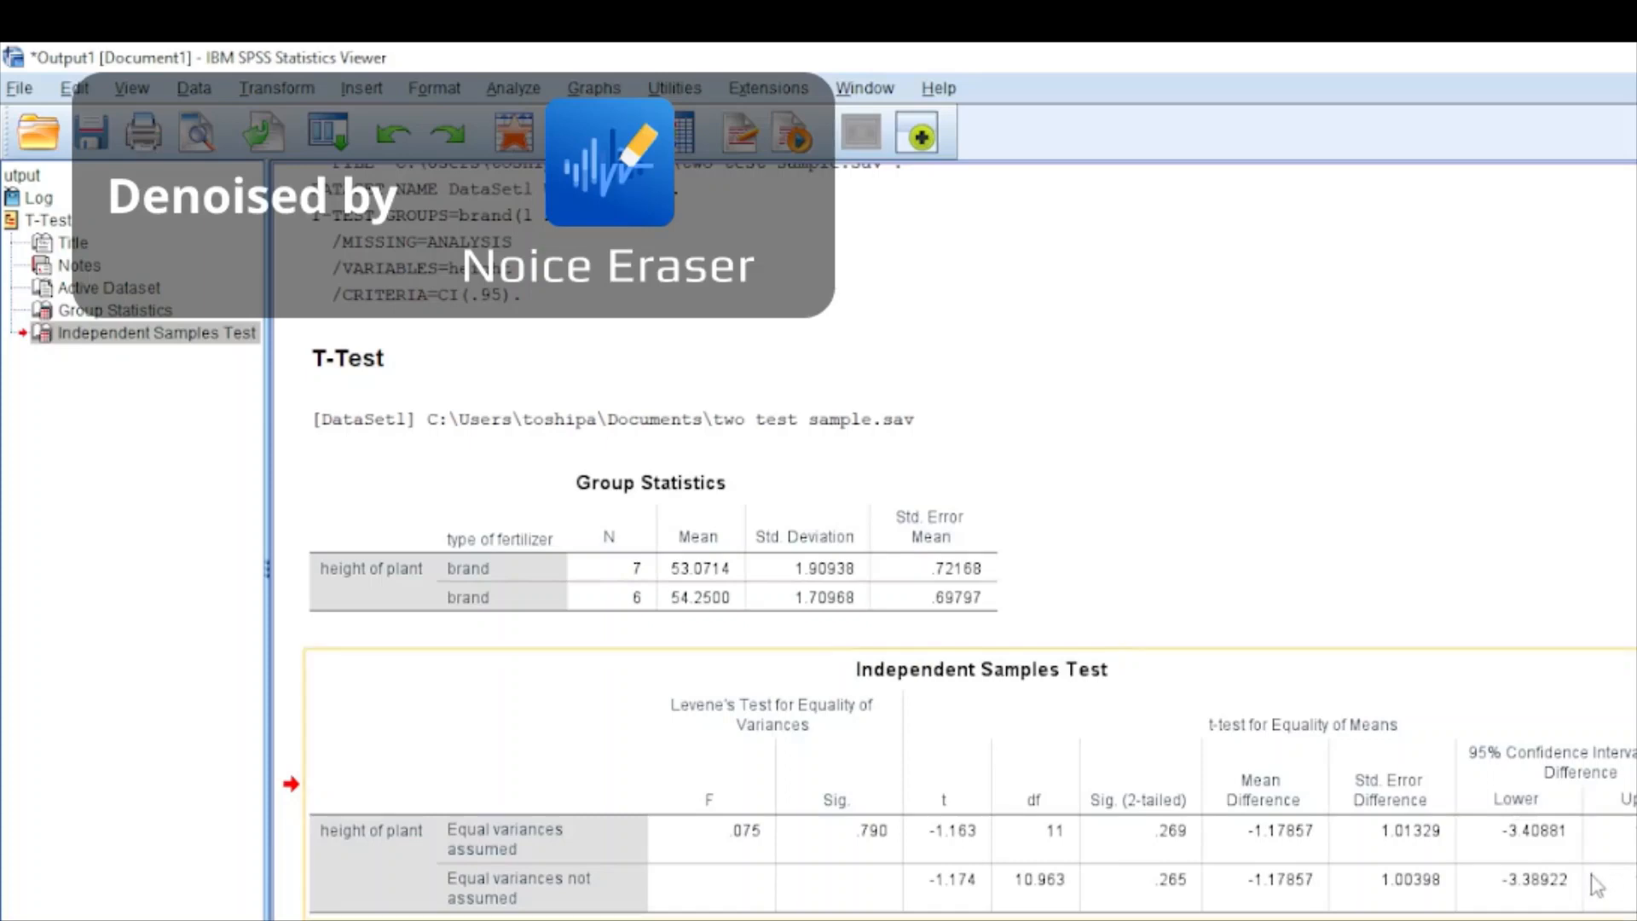
mouse_move(1585, 872)
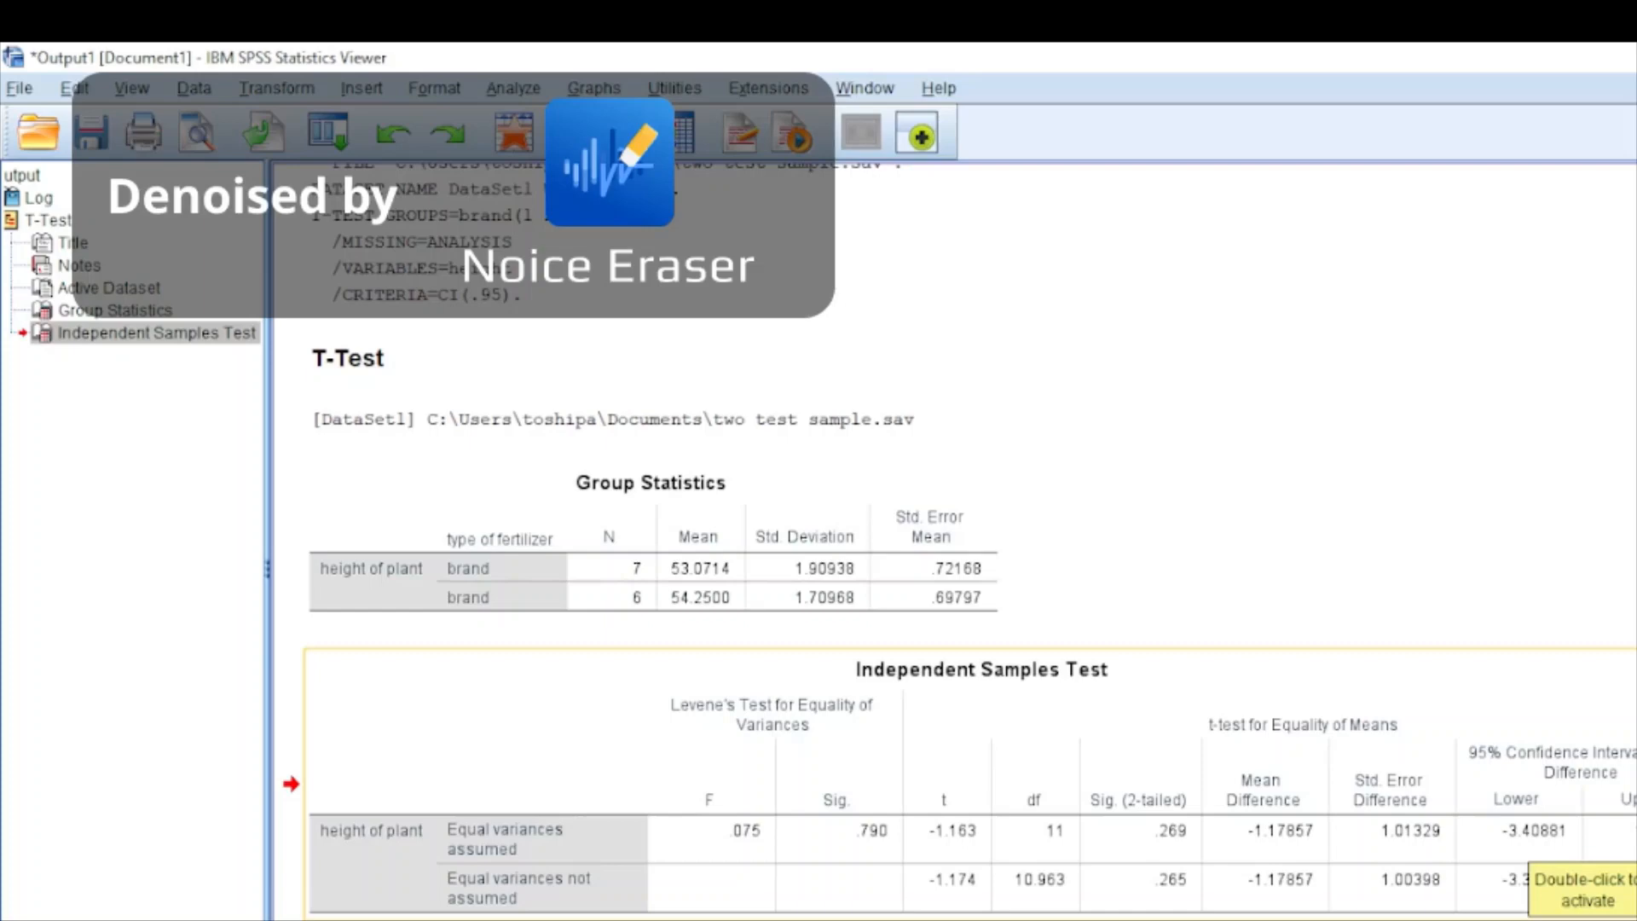
mouse_move(1582, 842)
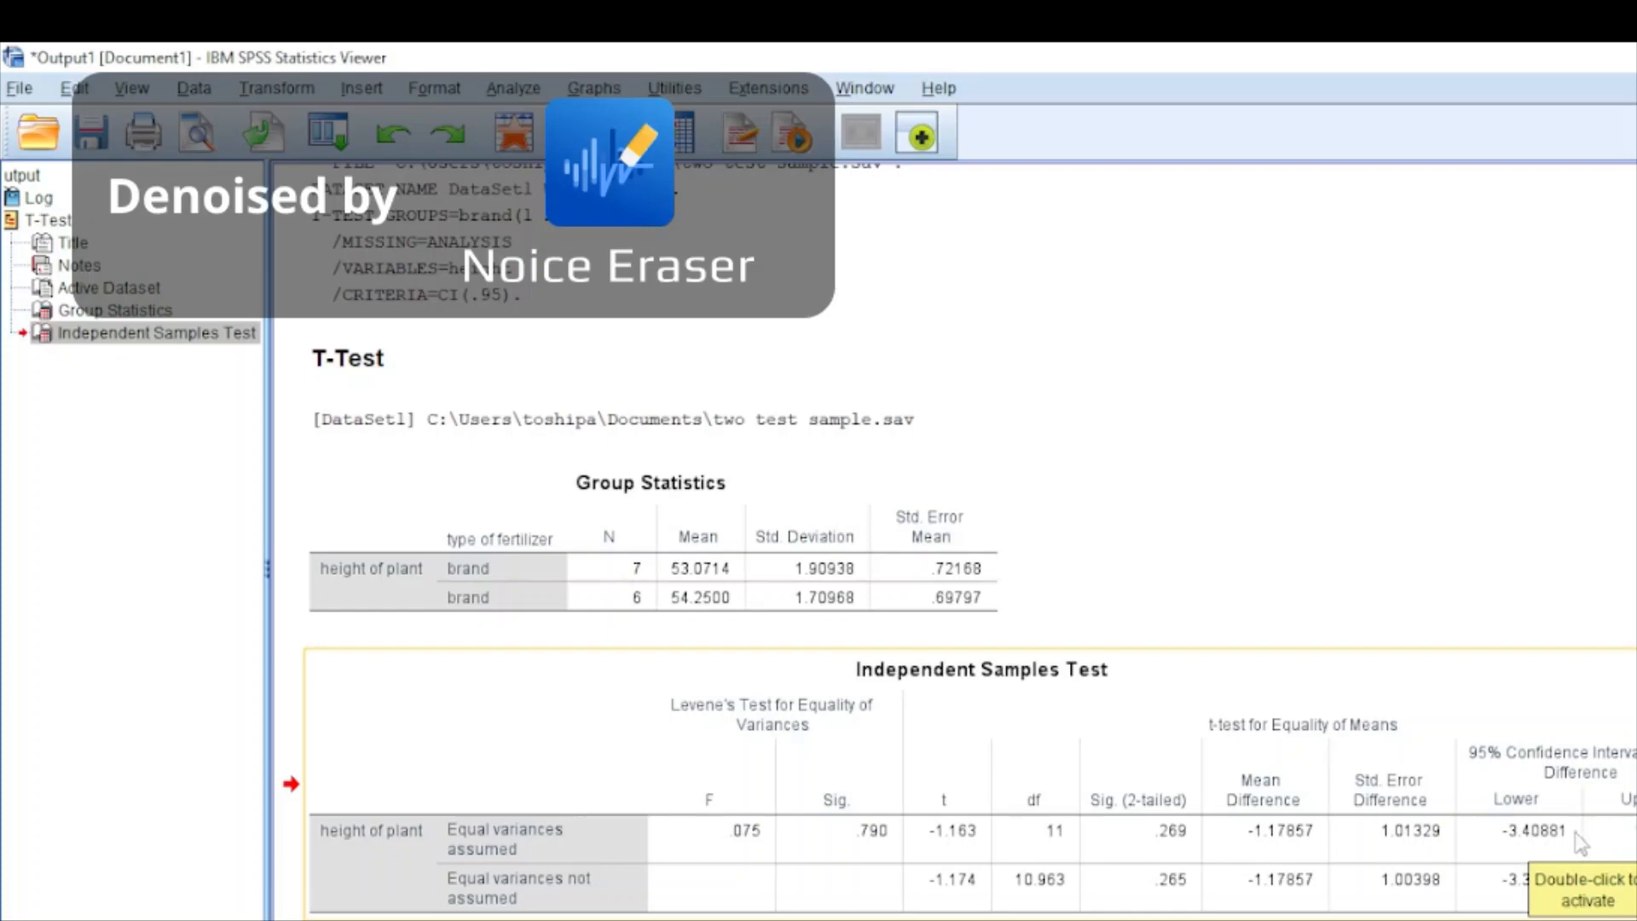
mouse_move(1522, 854)
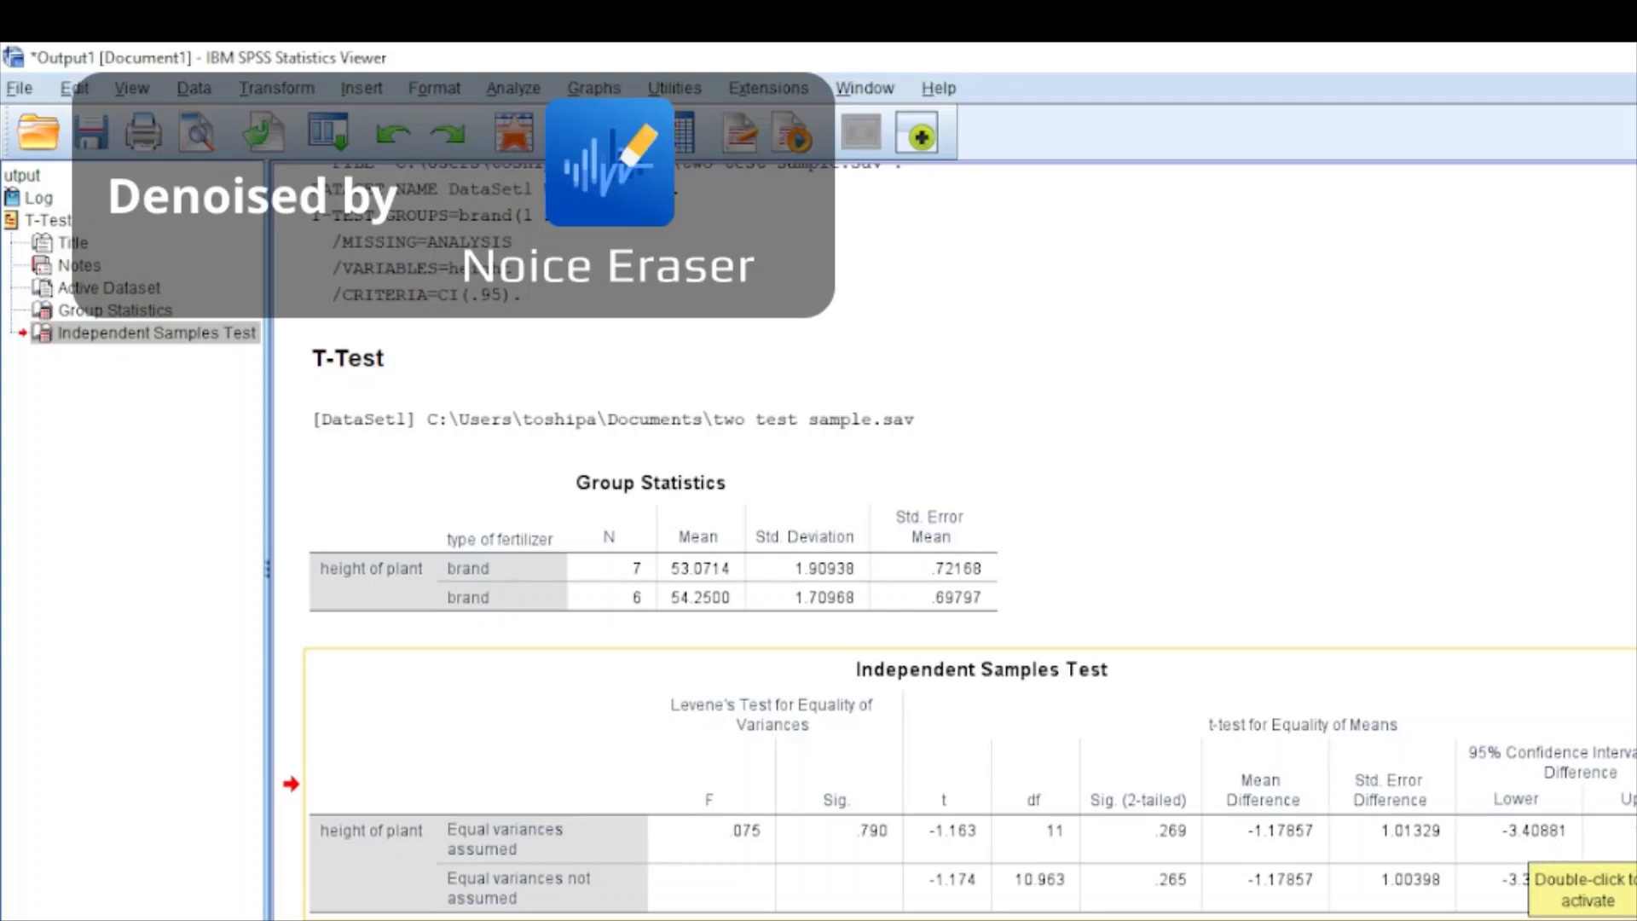
mouse_move(1529, 842)
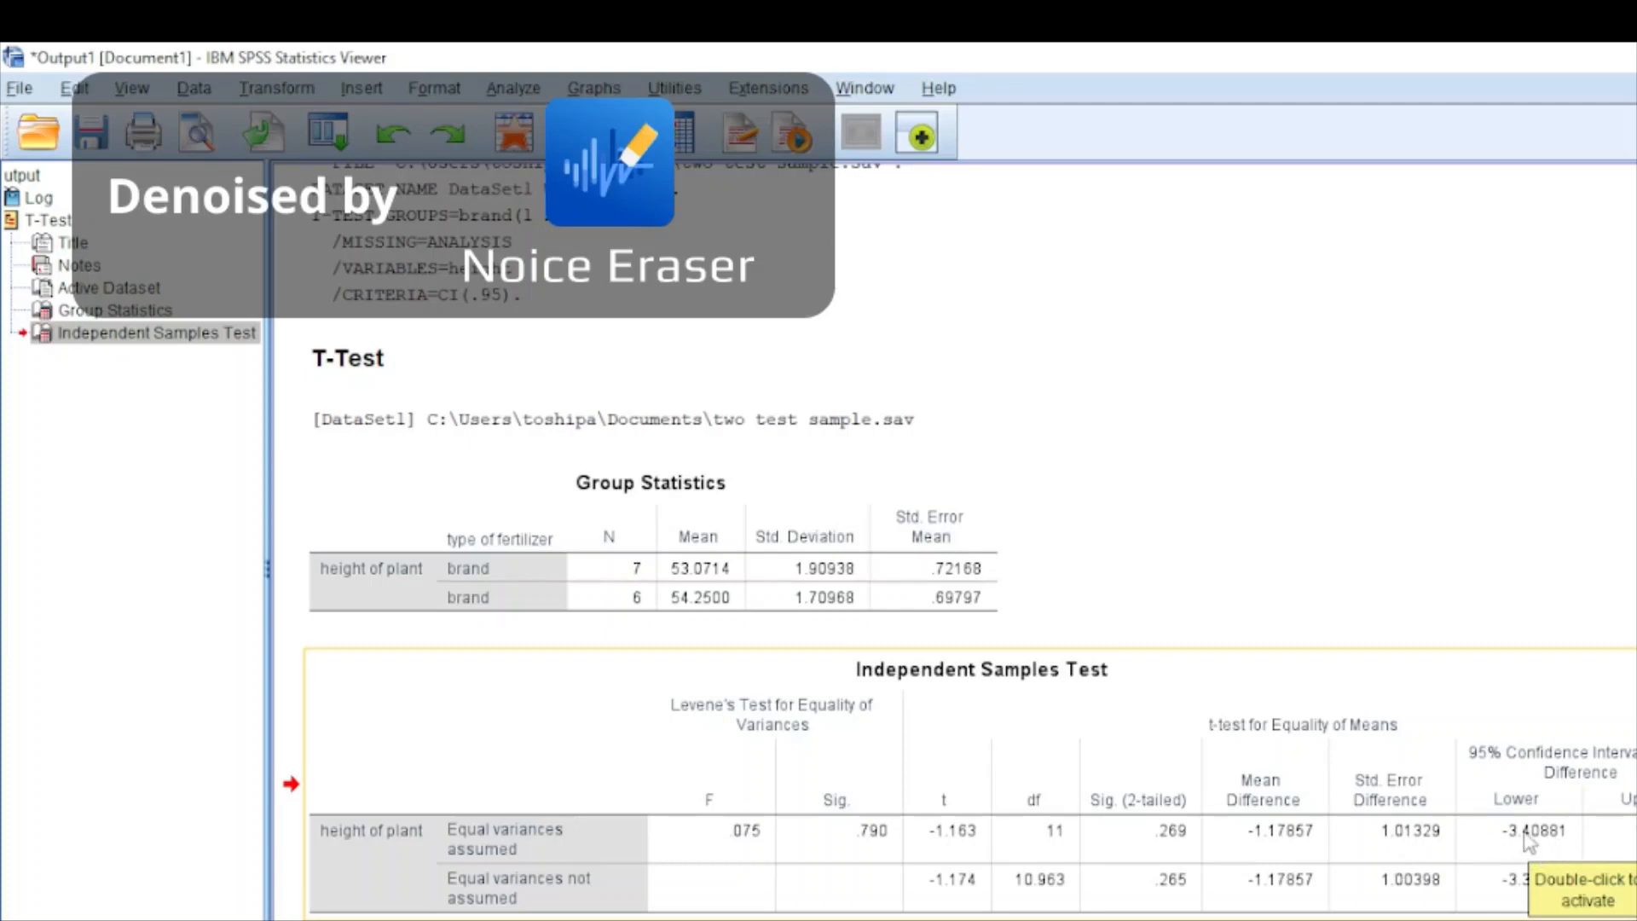
mouse_move(1597, 847)
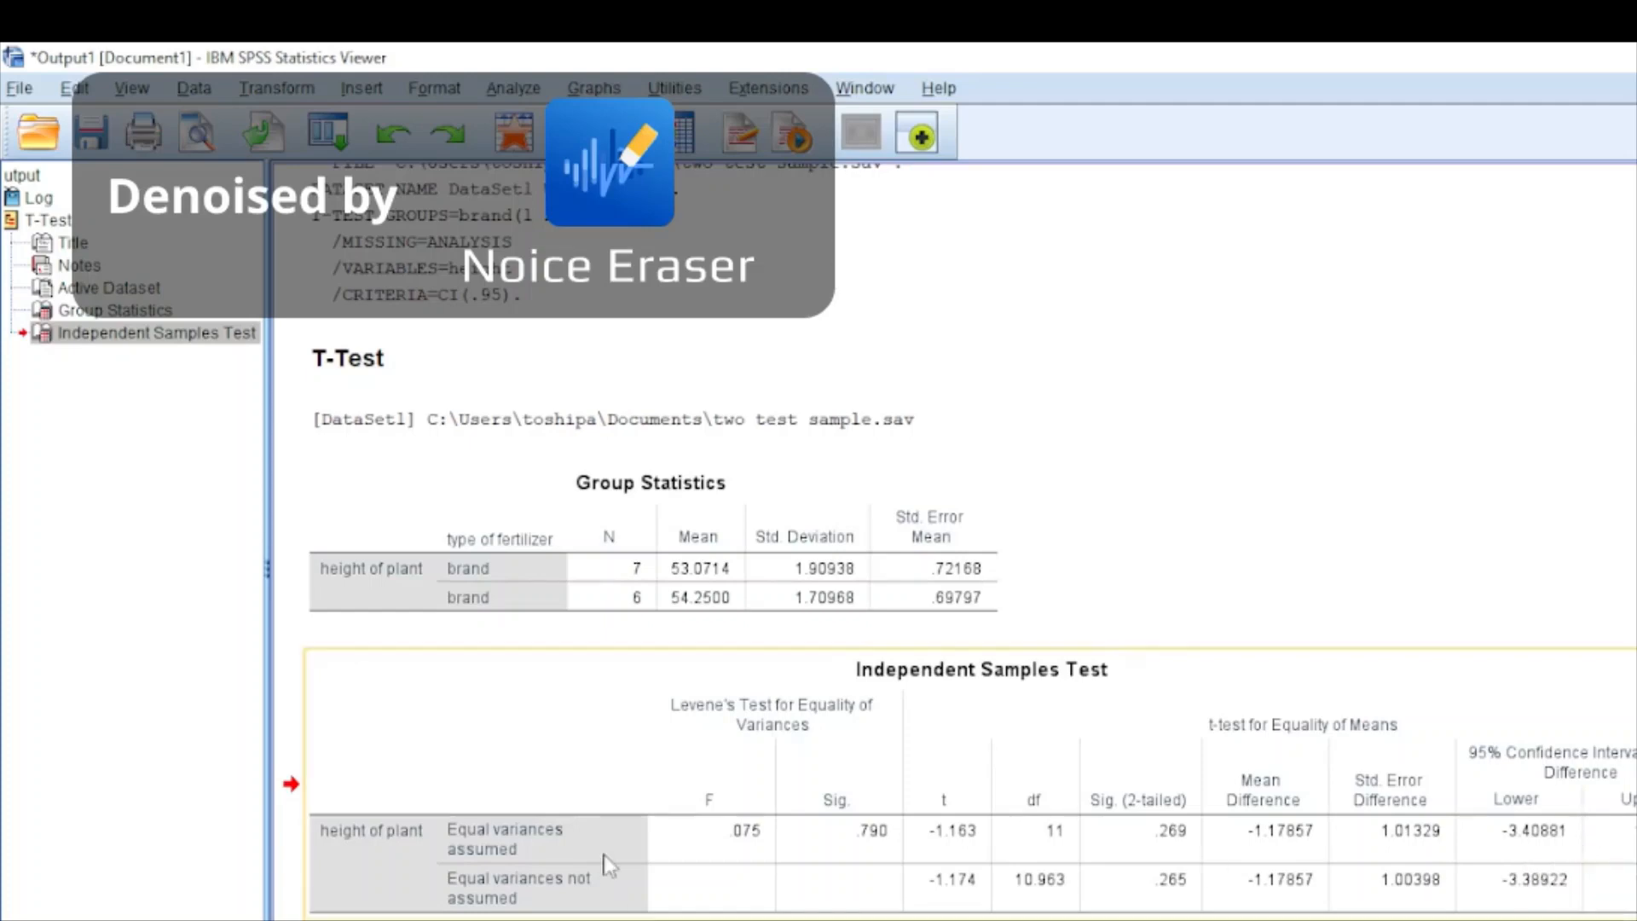
mouse_move(832, 837)
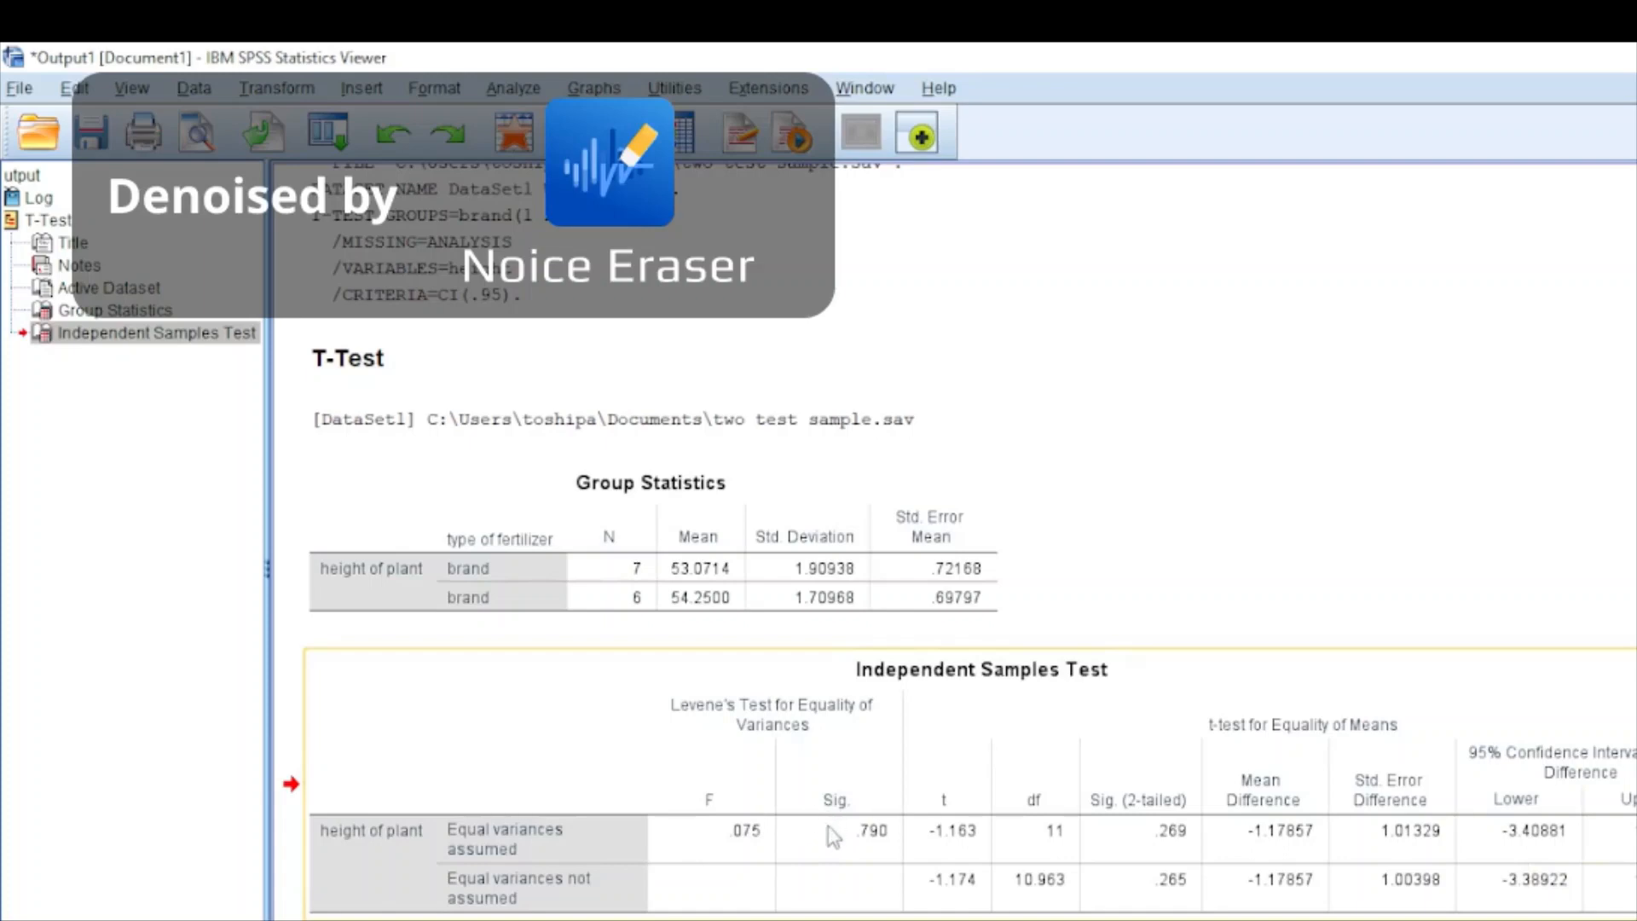
mouse_move(840, 836)
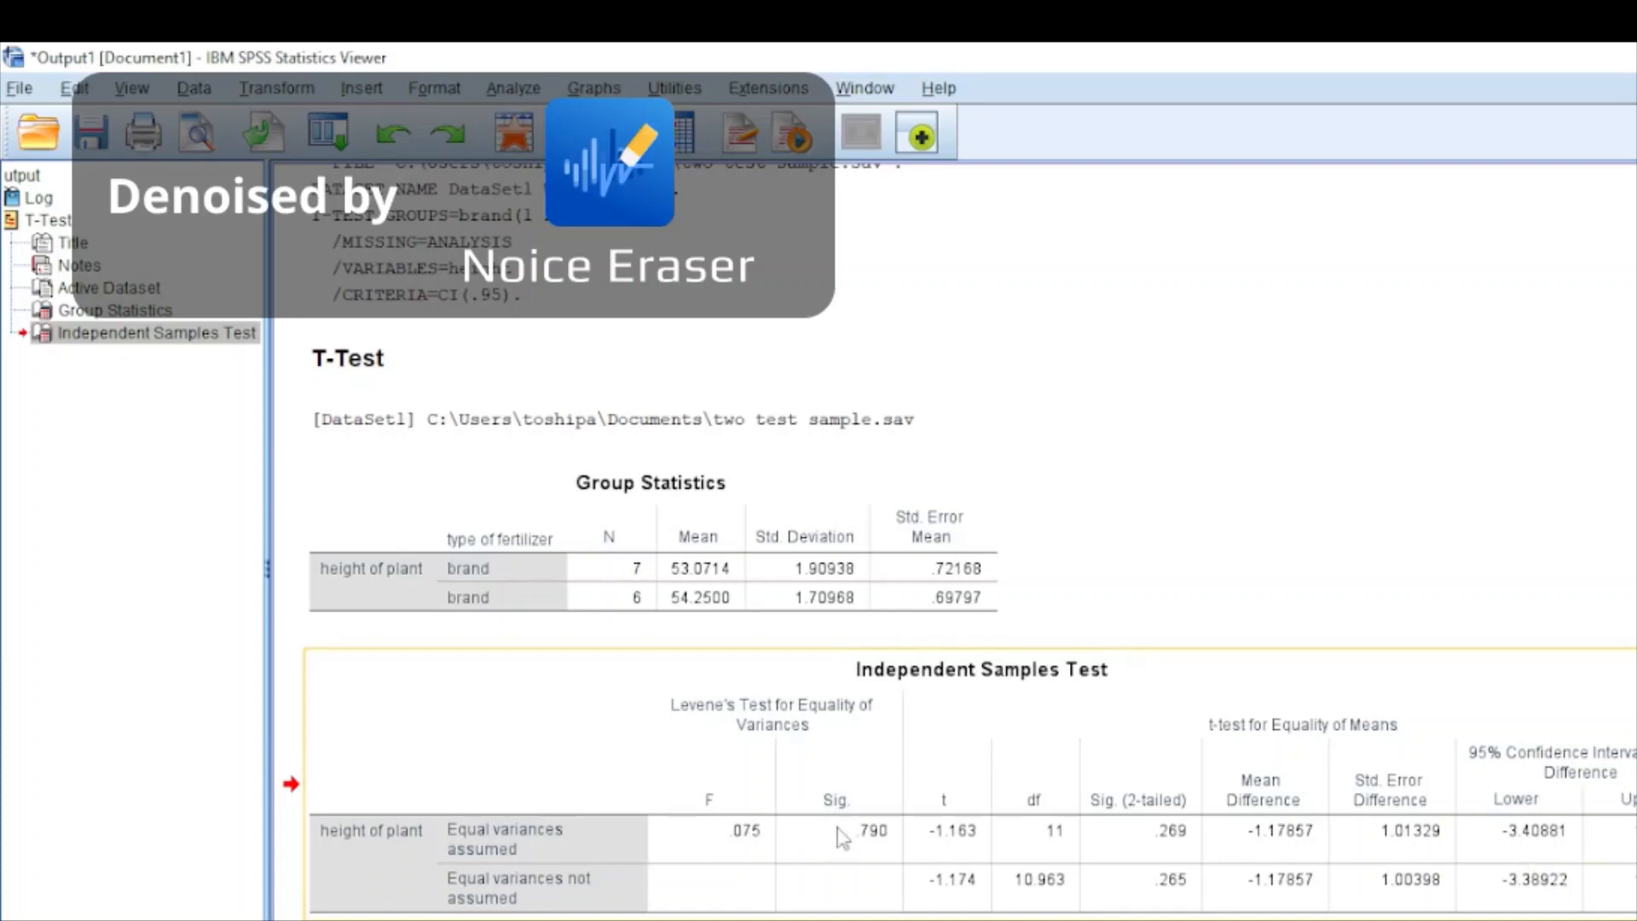
mouse_move(842, 851)
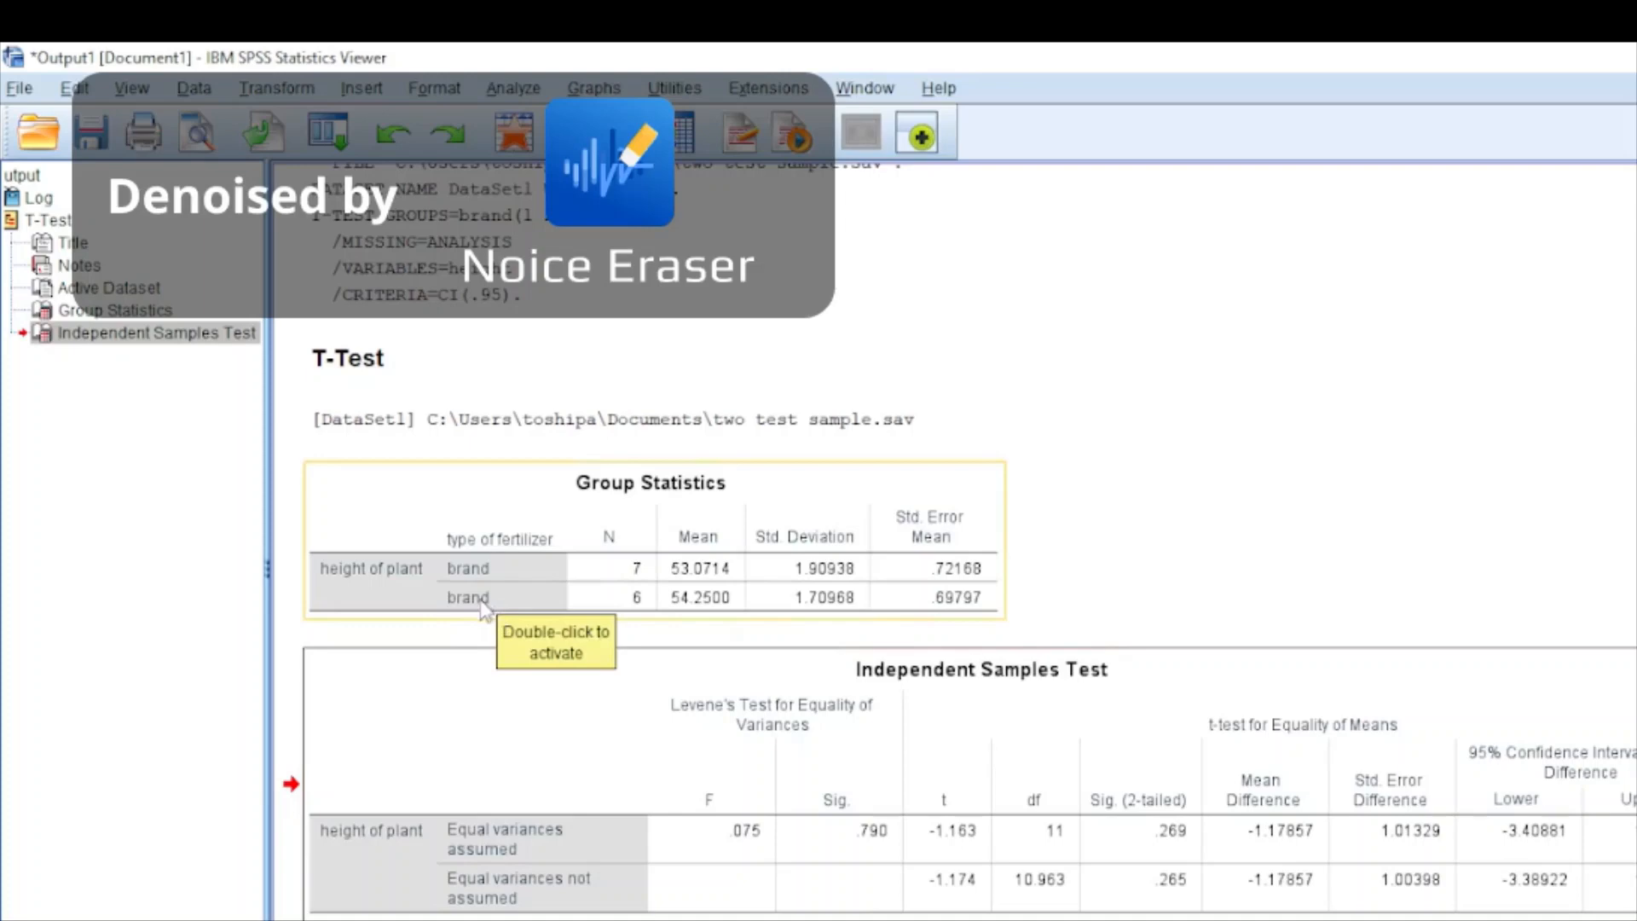
mouse_move(489, 613)
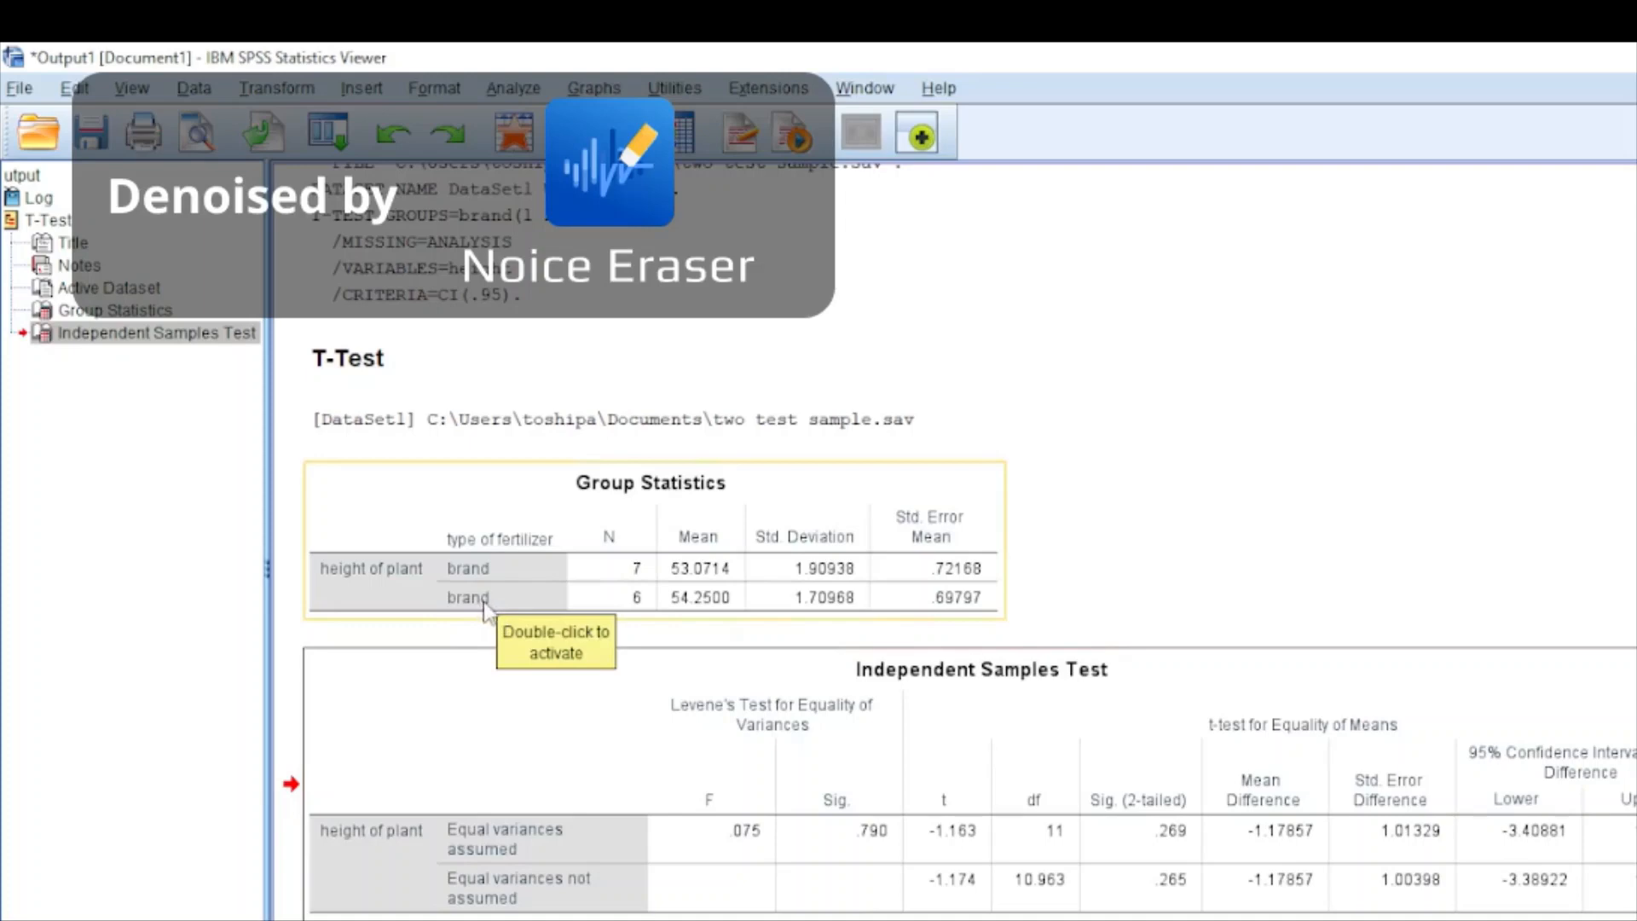
mouse_move(786, 669)
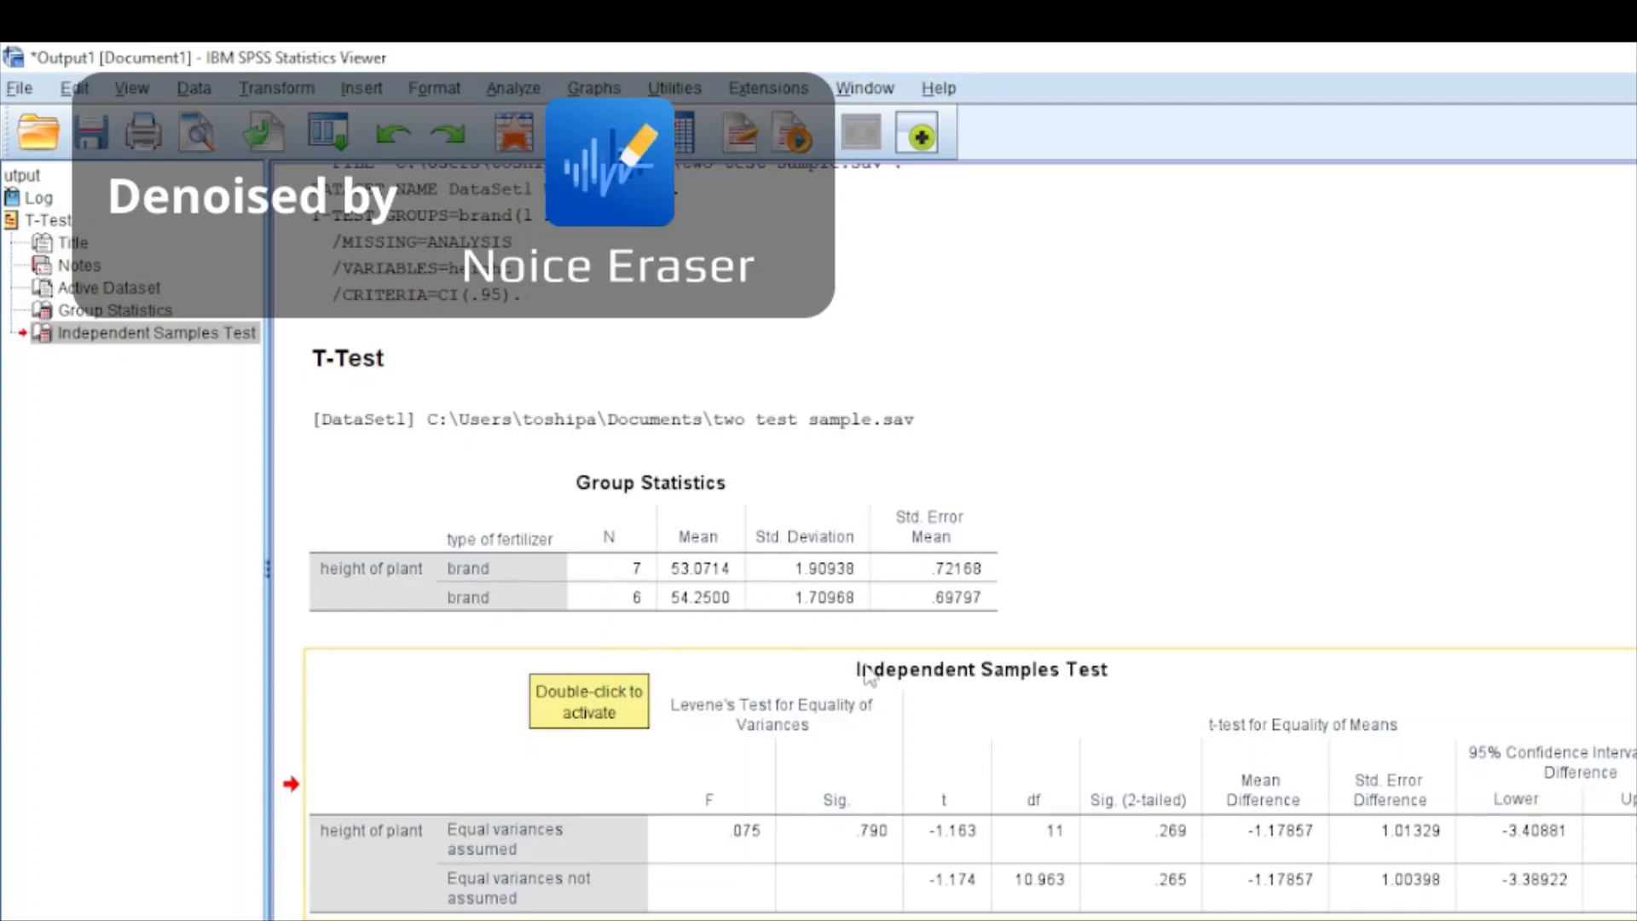
mouse_move(1022, 868)
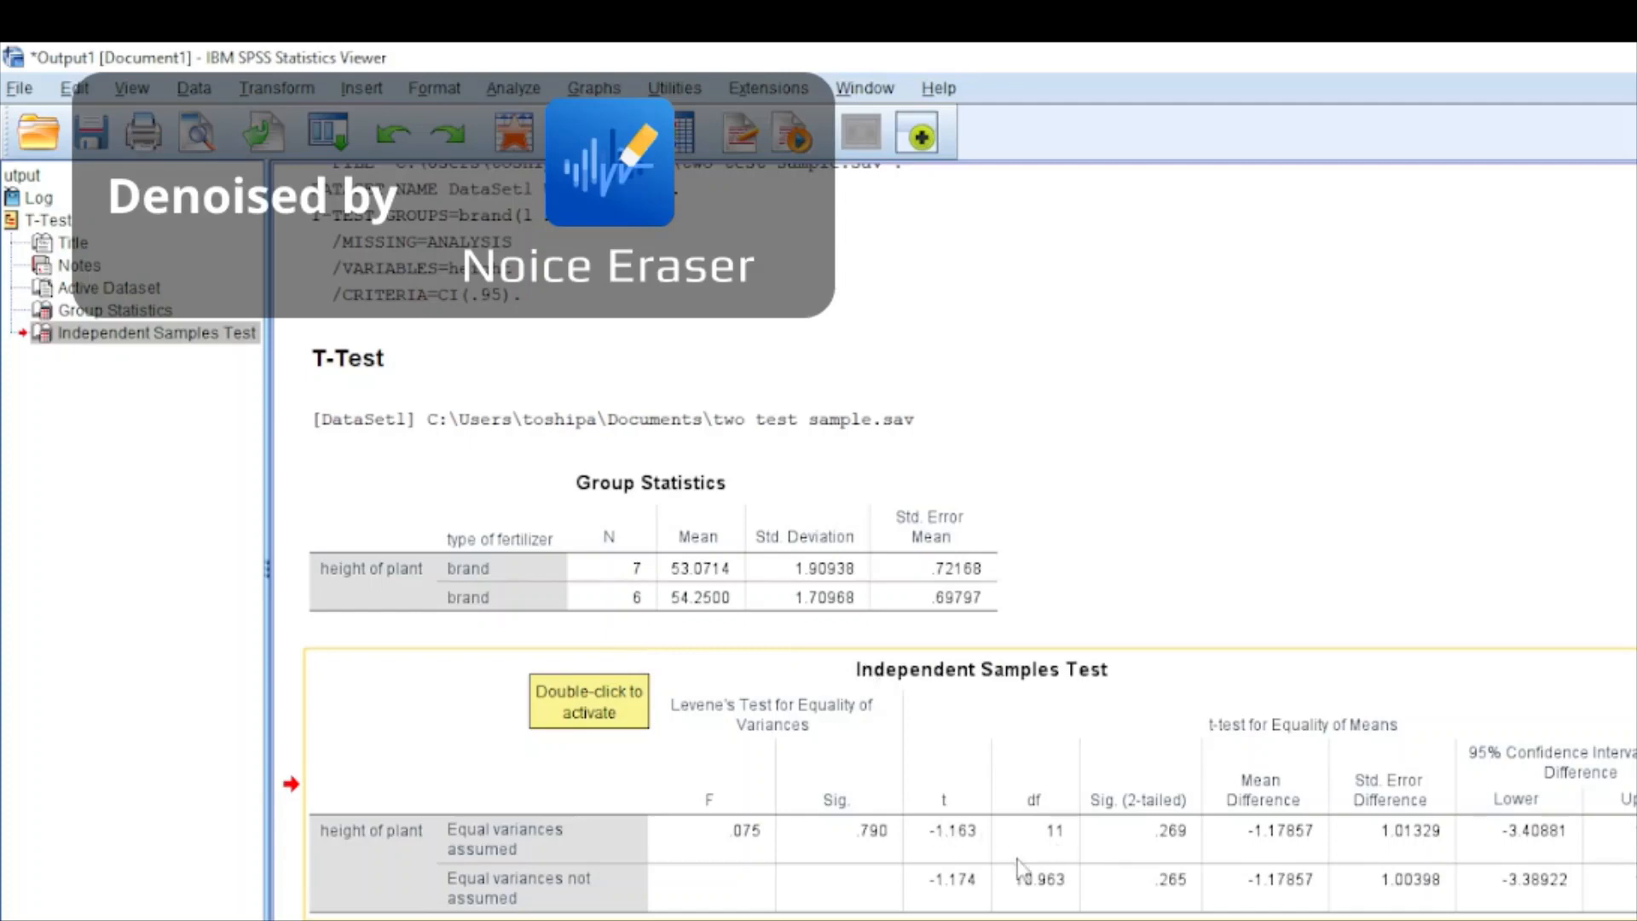